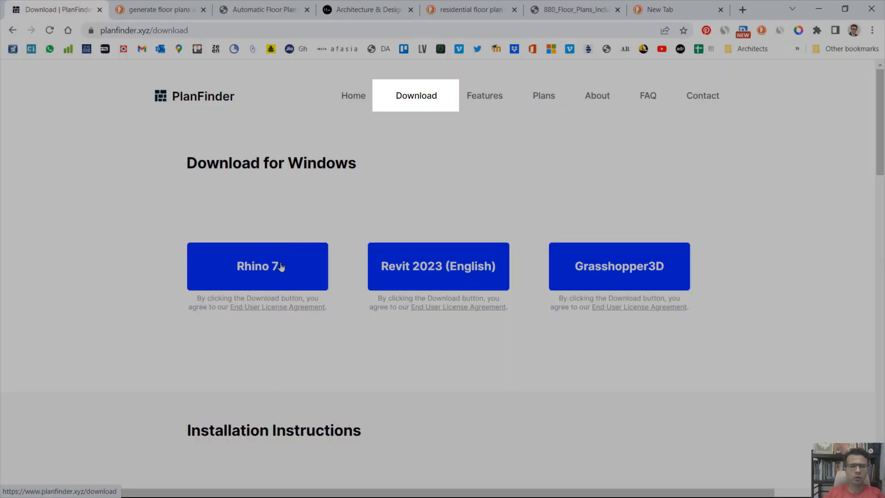
# Step: Download the PlanFinder plugin package for Rhino 7 from the Download page
pyautogui.click(258, 267)
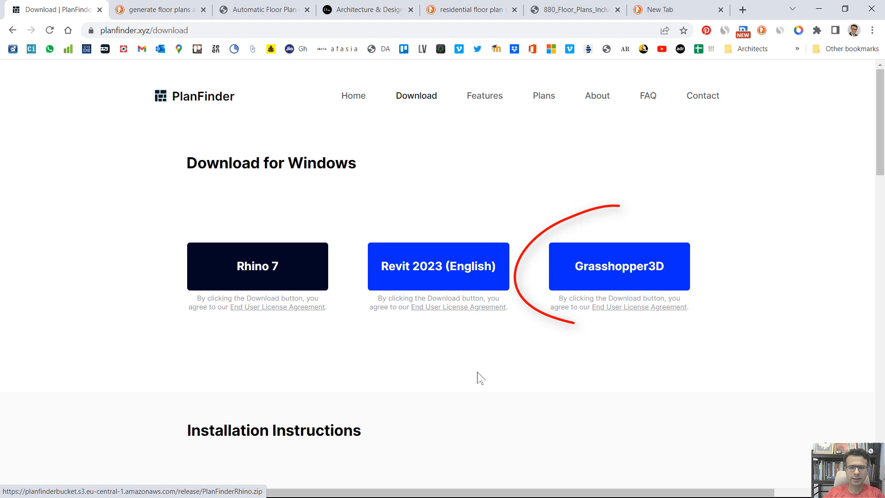
pyautogui.moveTo(643, 274)
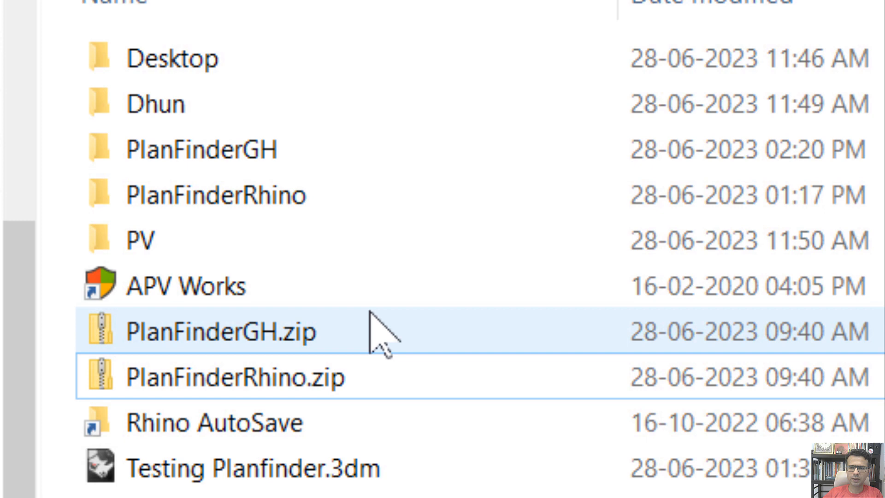
# Step: Run planfinder.rhi from the unzipped PlanFinderRhino folder to install the plugin
pyautogui.click(215, 197)
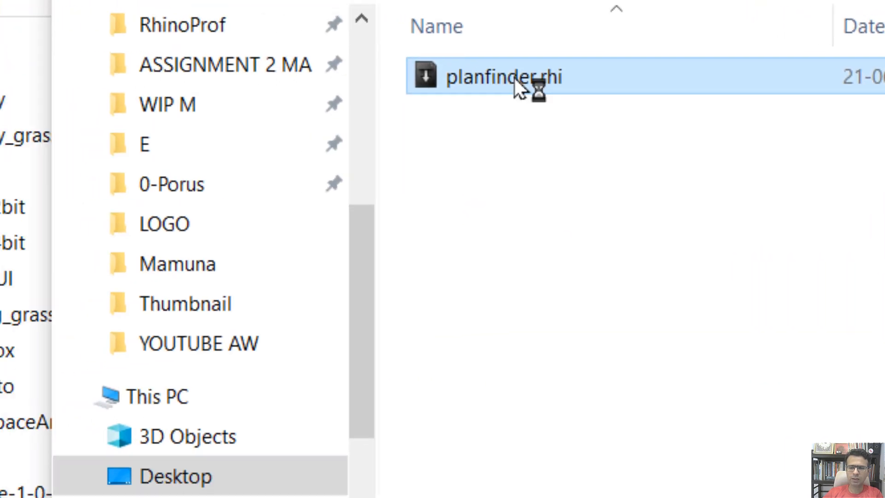
pyautogui.doubleClick(501, 74)
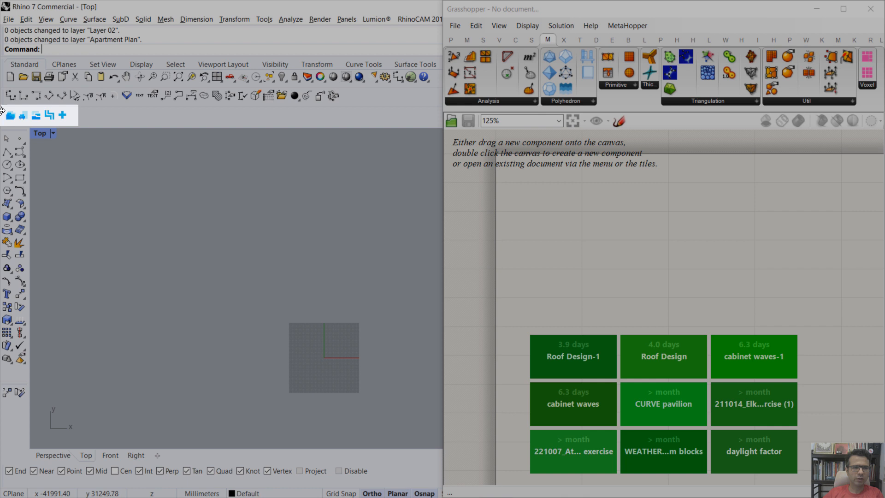
pyautogui.moveTo(10, 115)
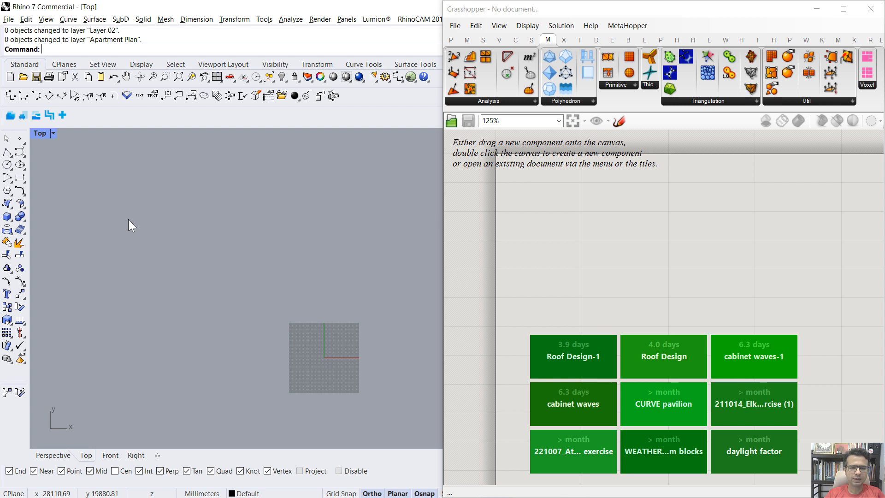
pyautogui.moveTo(242, 225)
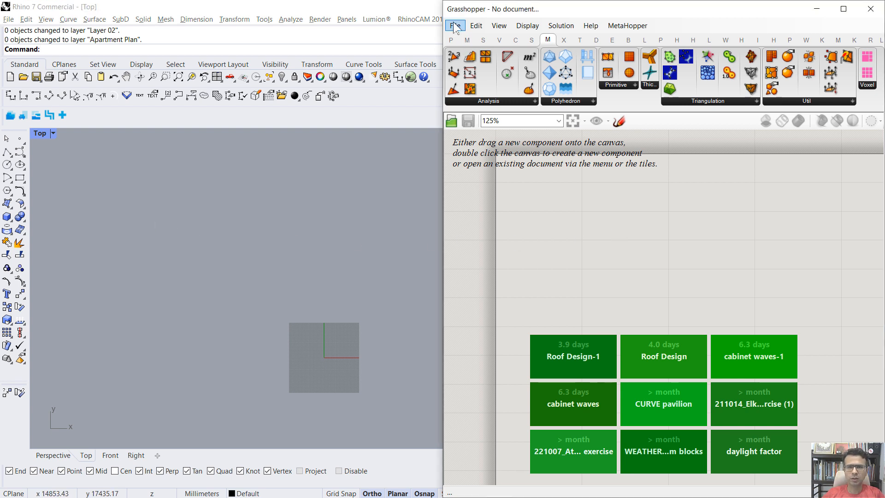
# Step: Open Grasshopper's File menu to reach Special Folders > Components Folder
pyautogui.click(456, 25)
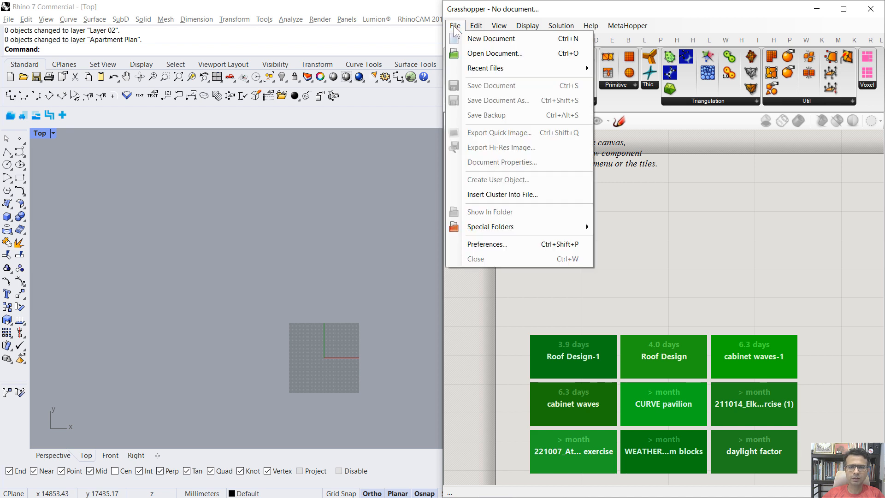
pyautogui.moveTo(497, 227)
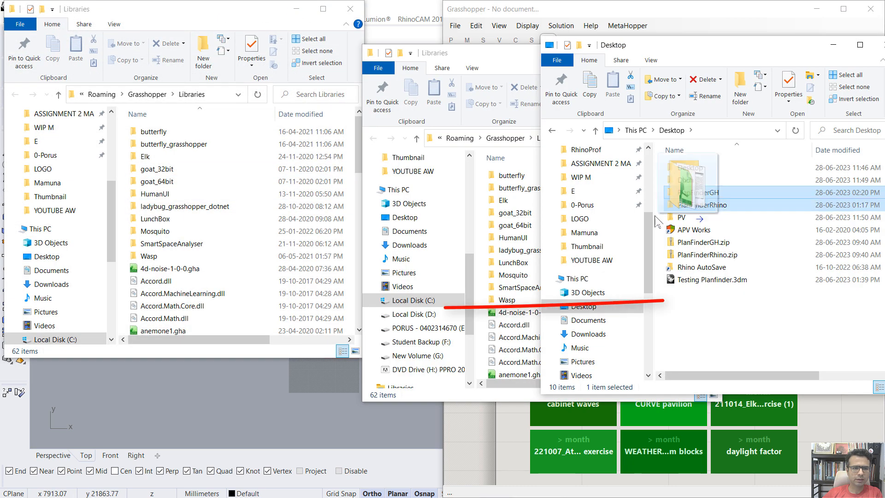
# Step: Drag the Desktop PlanFinderGH folder into Grasshopper's Libraries folder
pyautogui.moveTo(690, 192); pyautogui.dragTo(243, 305)
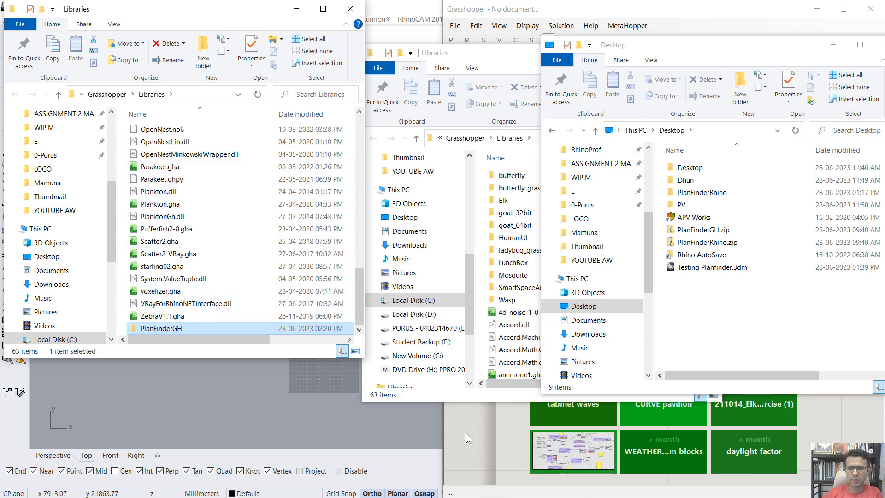
pyautogui.press('alt+tab')
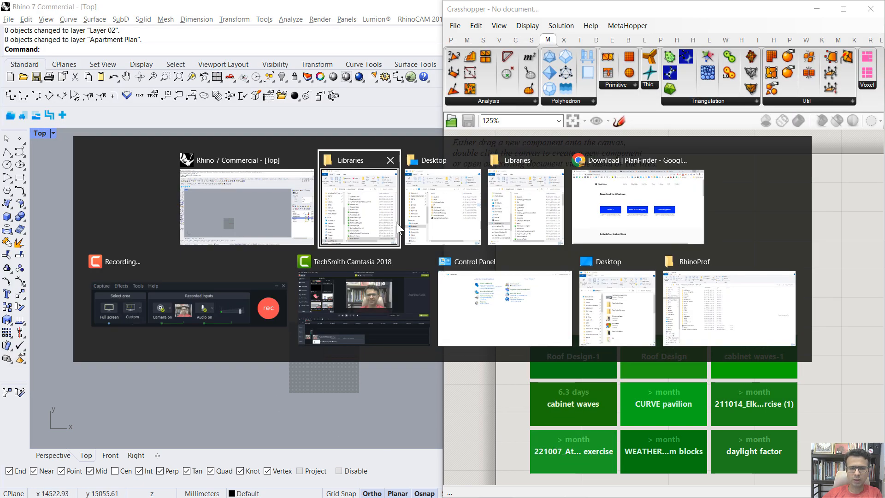
# Step: Select the GrasshopperDeveloperSettings command name in PlanFinder's Grasshopper install steps
pyautogui.click(637, 207)
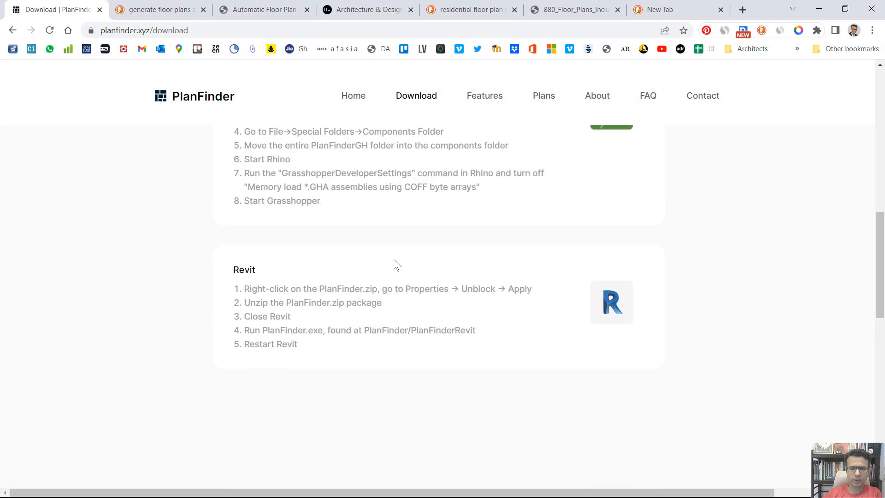
pyautogui.scroll(3)
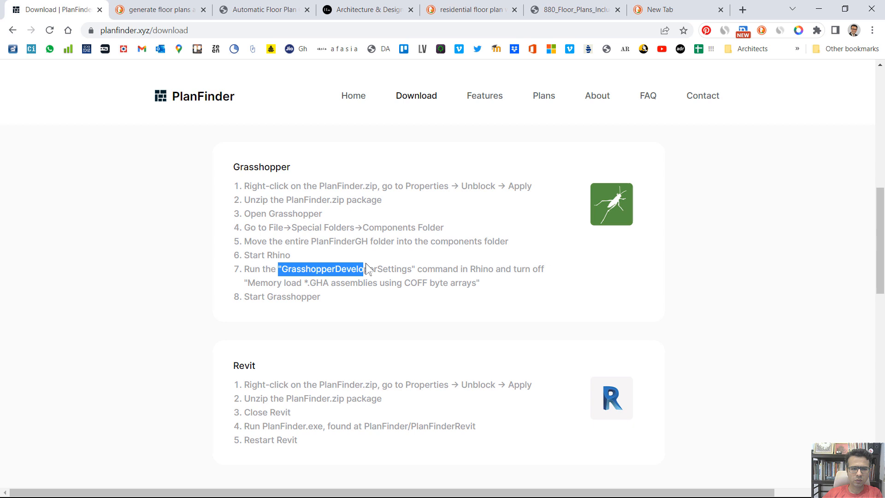
pyautogui.click(405, 269)
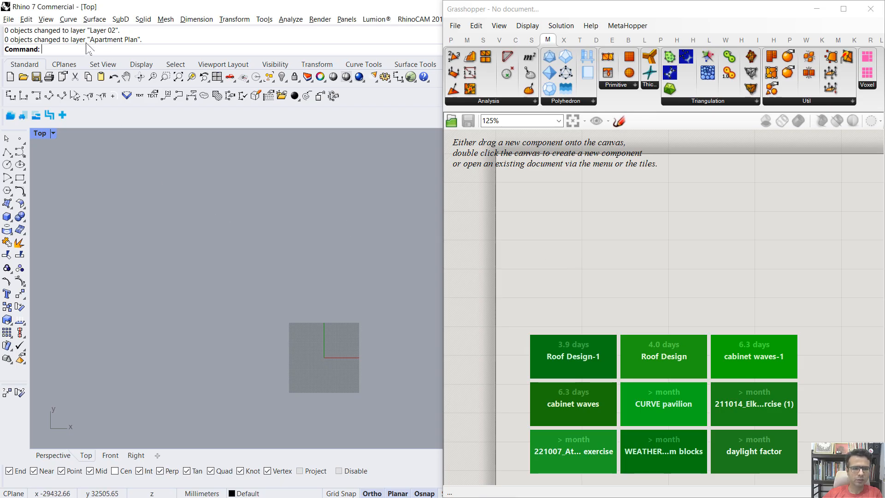
# Step: In GrasshopperDeveloperSettings, uncheck COFF byte-array GHA loading, confirm, and close Grasshopper
pyautogui.write('Grasshopper')
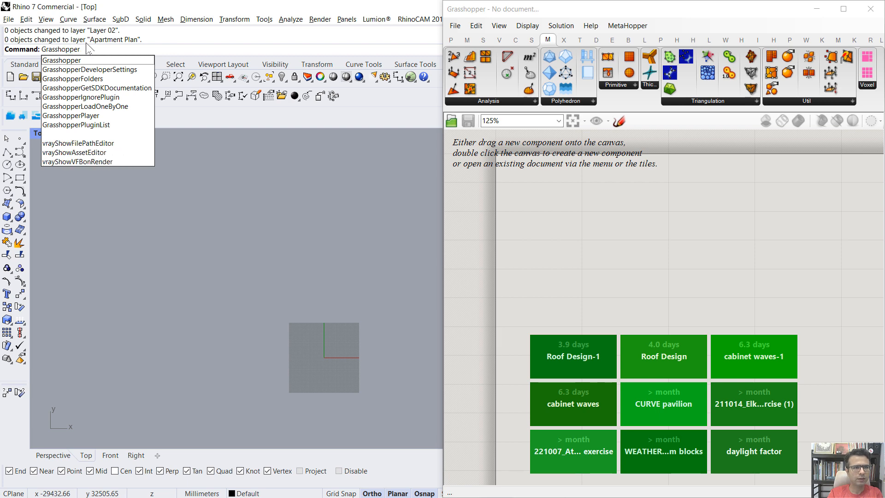
pyautogui.click(85, 69)
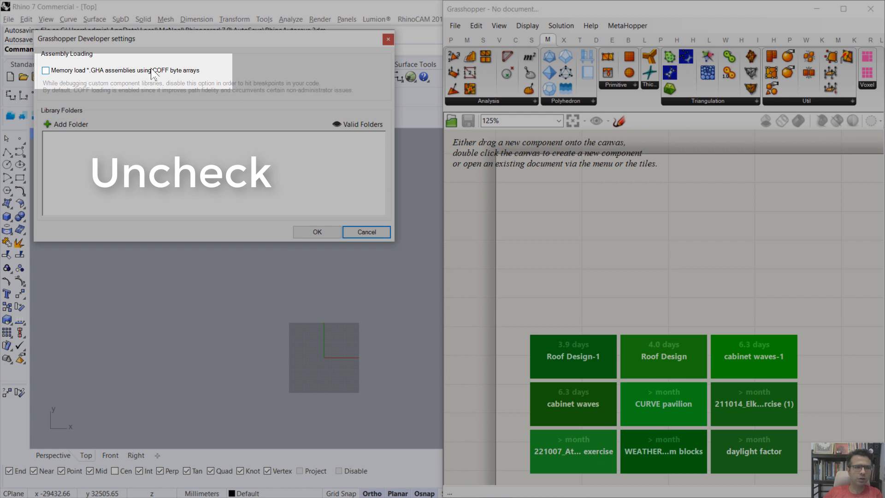
pyautogui.moveTo(39, 79)
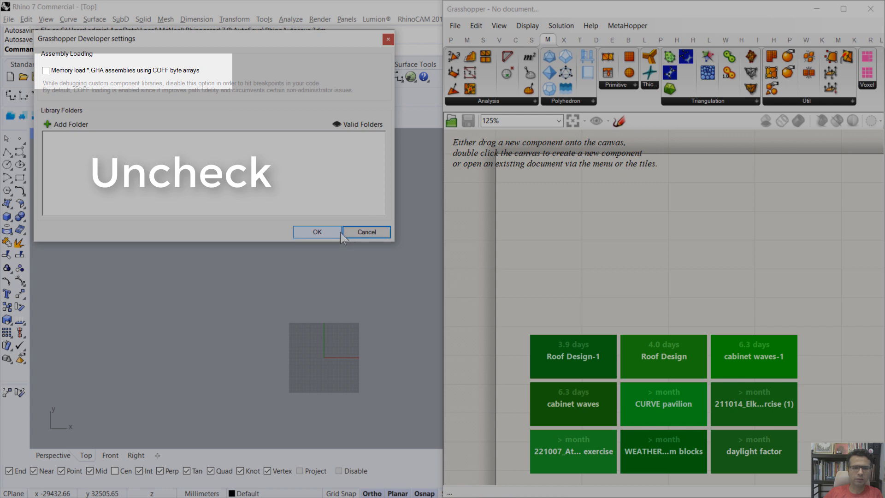
pyautogui.click(366, 232)
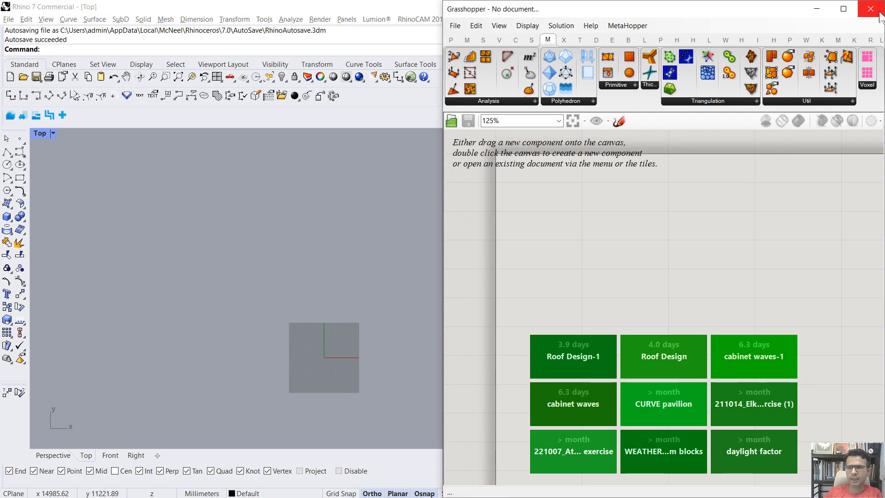
pyautogui.click(862, 9)
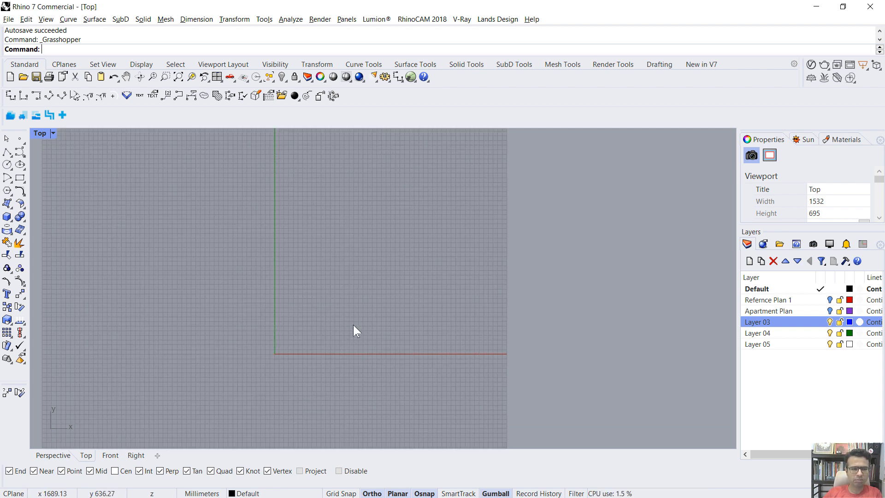
pyautogui.moveTo(20, 177)
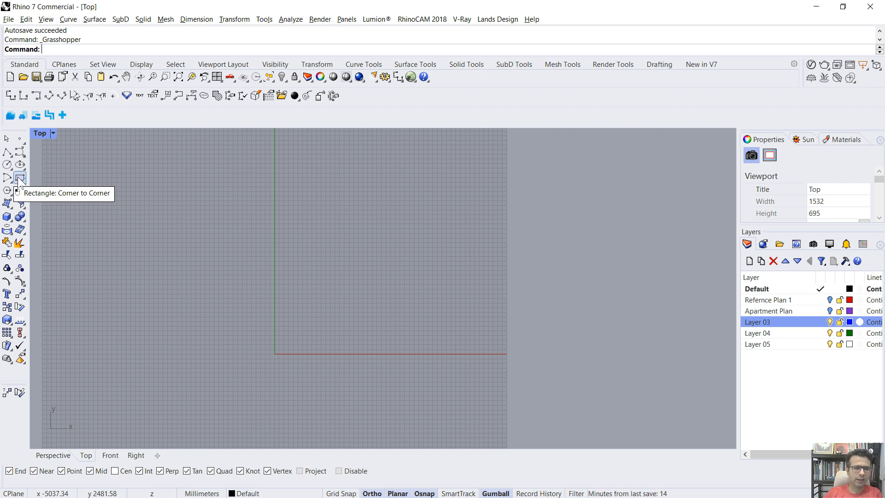
# Step: Draw a corner-to-corner rectangle with 12m and 6m sides in the Top viewport
pyautogui.click(19, 178)
pyautogui.write('12m')
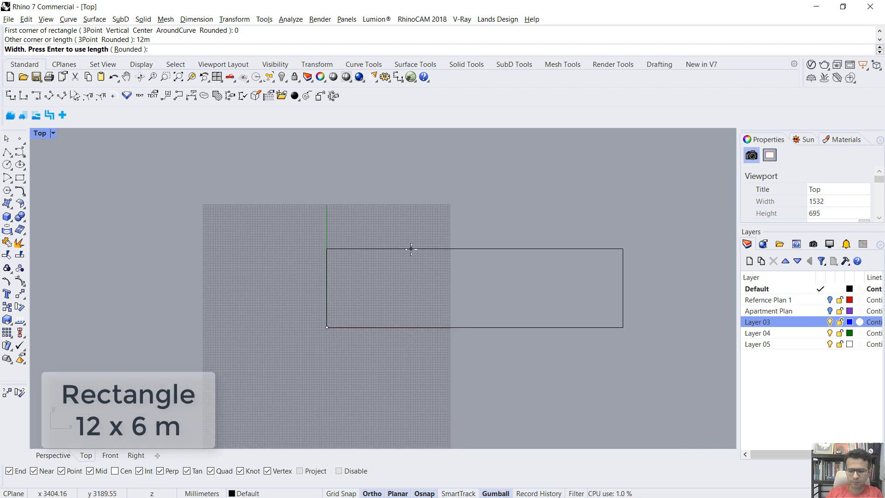
pyautogui.write('6m')
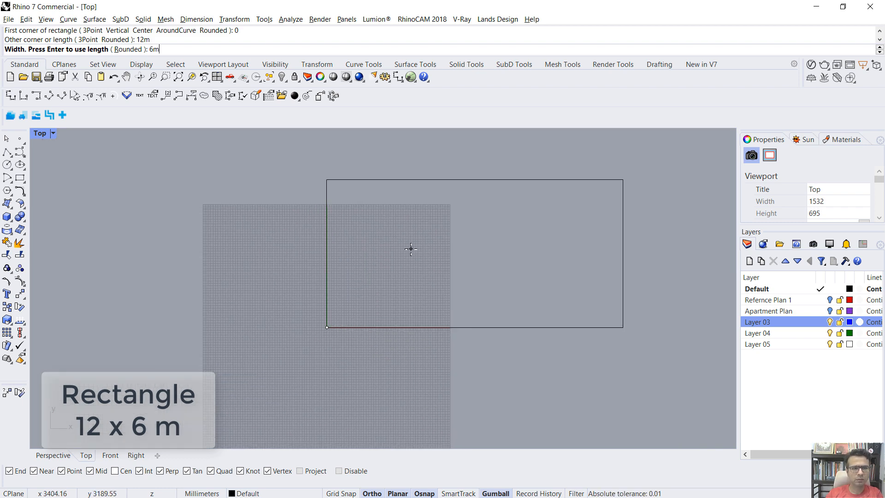
pyautogui.press('Enter')
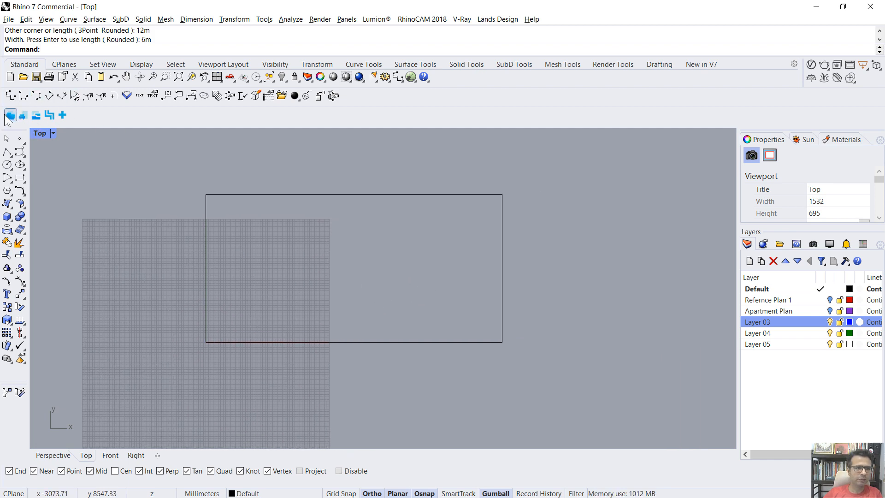
pyautogui.moveTo(9, 114)
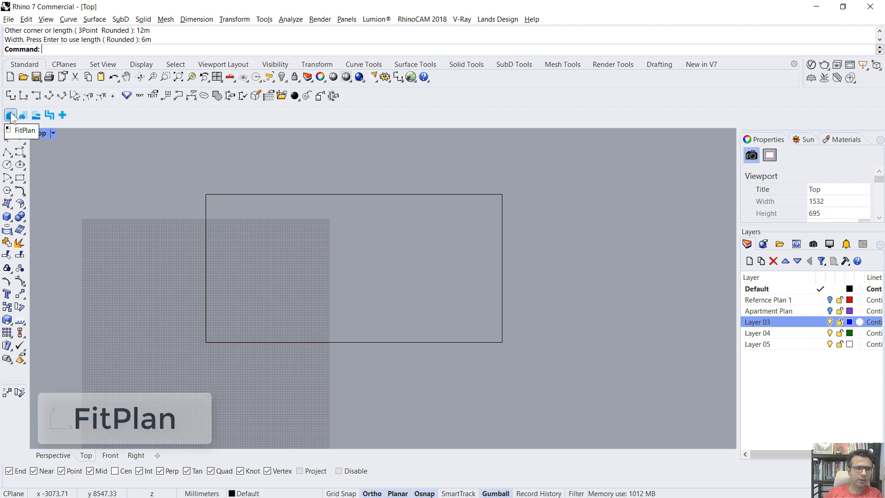
# Step: Fit a PlanFinder plan into the rectangle and reset the Living minimal area slider to 0
pyautogui.click(9, 114)
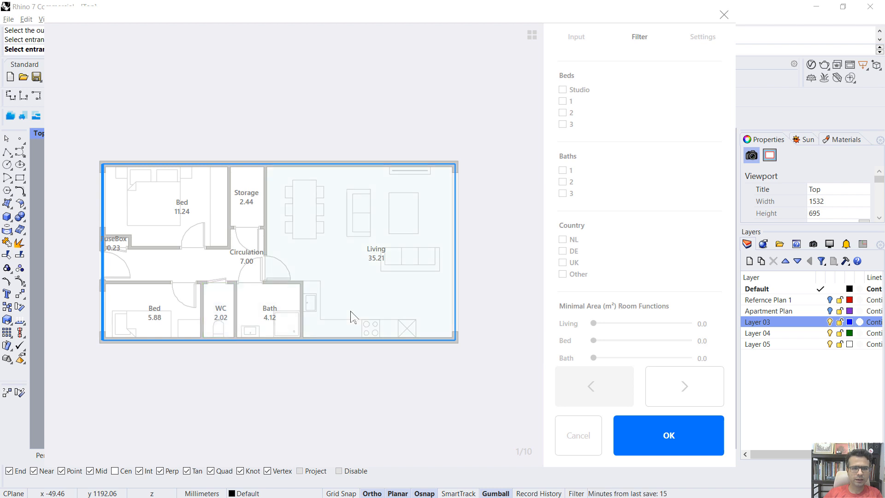
pyautogui.moveTo(411, 330)
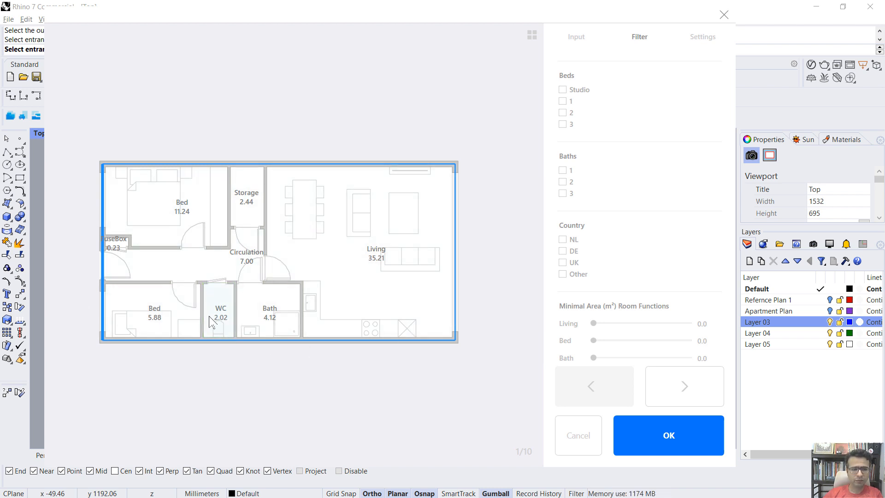
pyautogui.moveTo(283, 345)
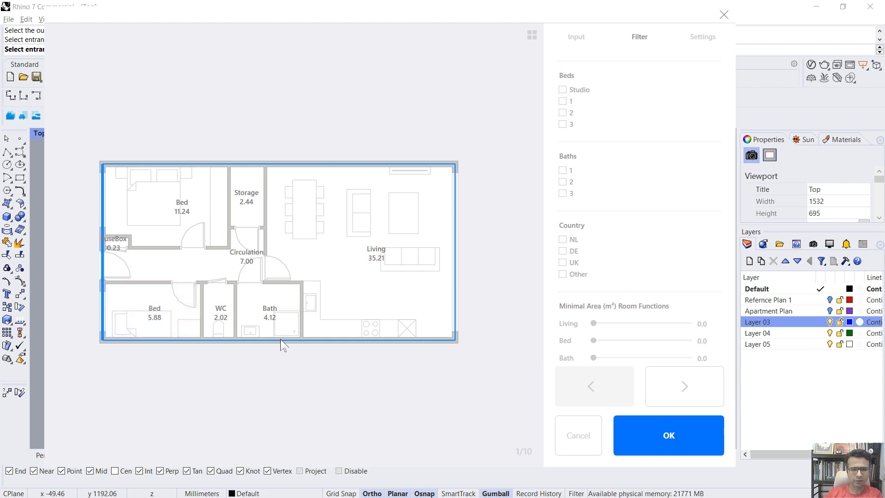
pyautogui.moveTo(603, 66)
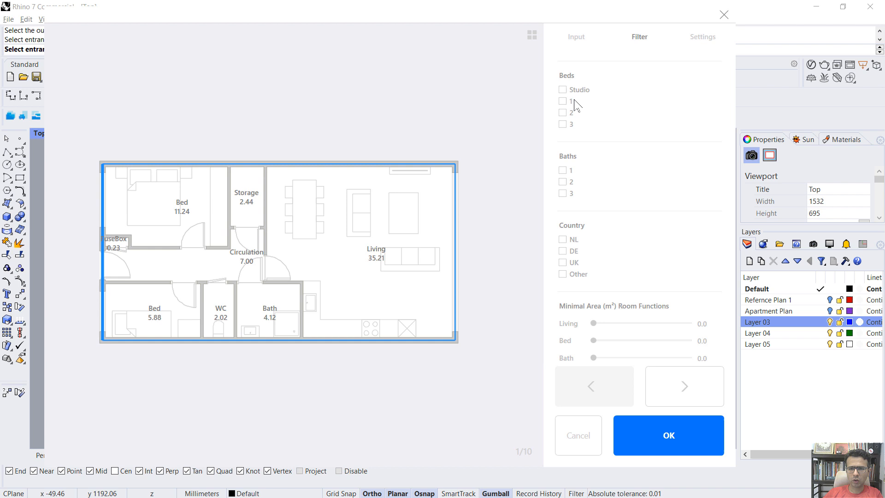
pyautogui.moveTo(598, 332)
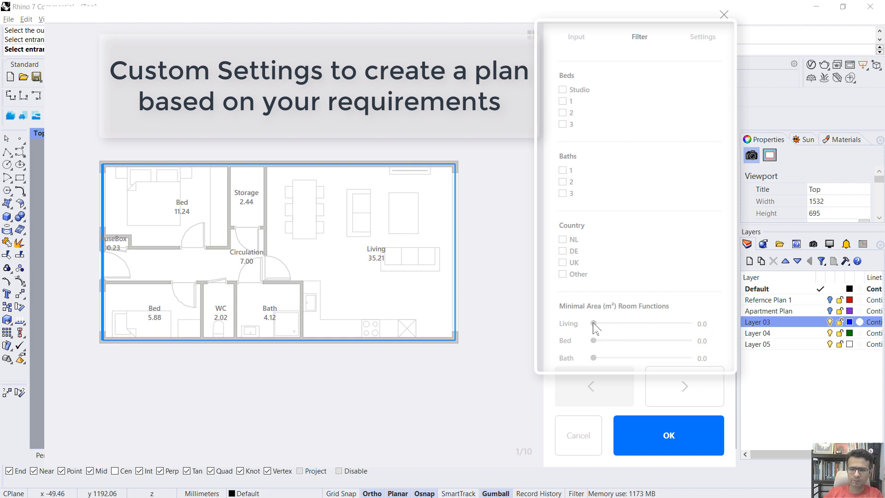
pyautogui.moveTo(593, 324); pyautogui.dragTo(598, 323)
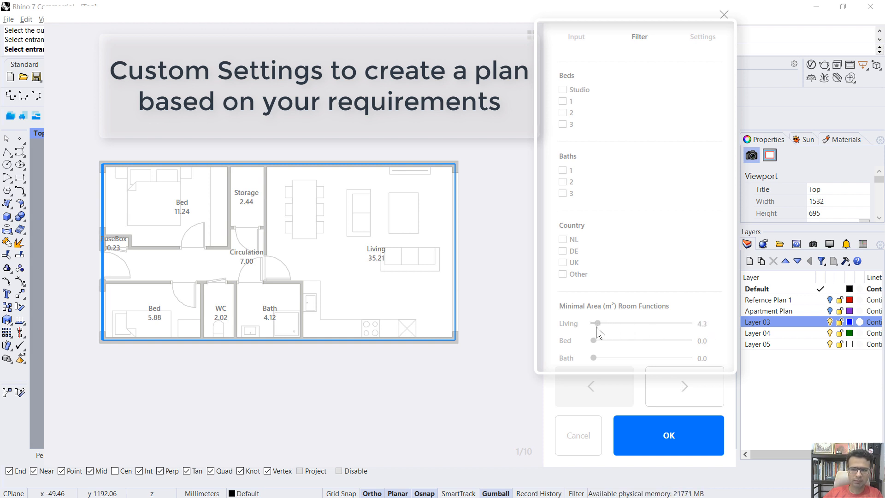
pyautogui.moveTo(598, 323); pyautogui.dragTo(603, 323)
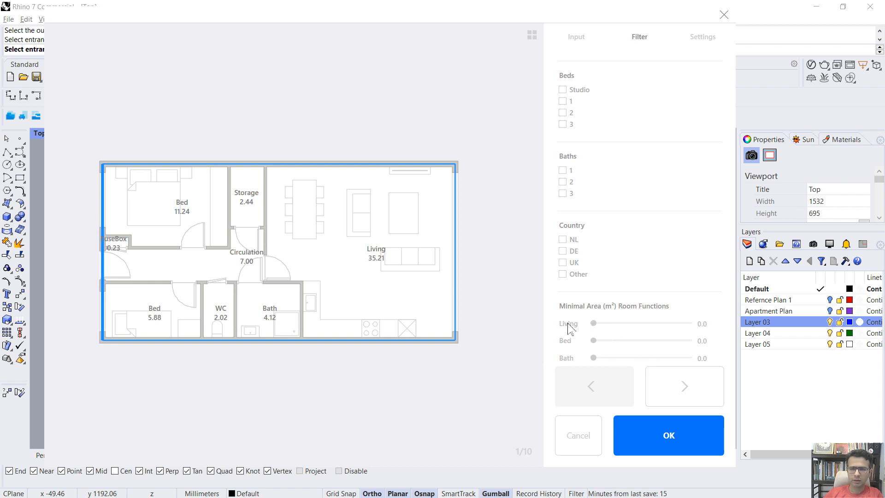
# Step: In PlanFinder Settings, switch 3D off while keeping Bake Rooms and Bake Furniture on
pyautogui.click(702, 37)
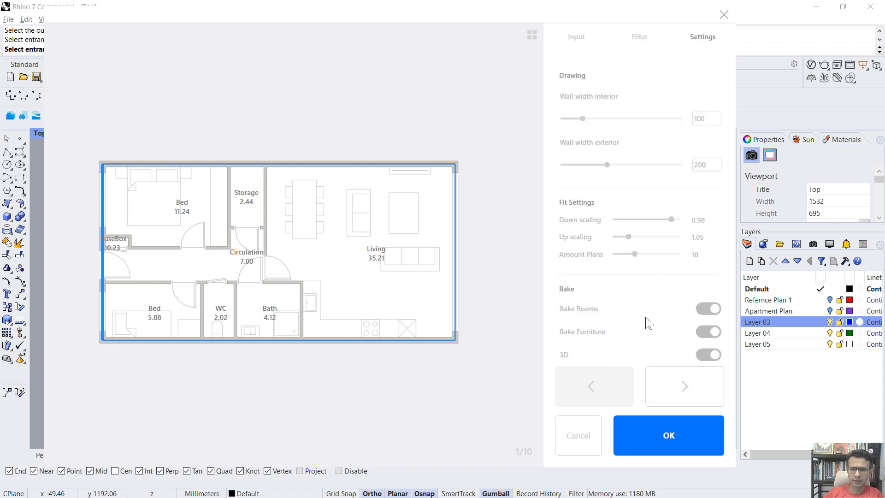
pyautogui.scroll(-3)
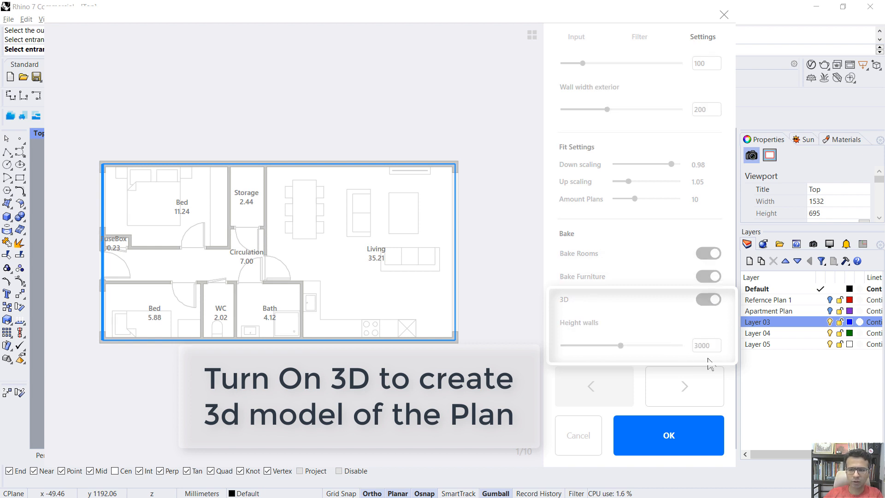
pyautogui.click(708, 299)
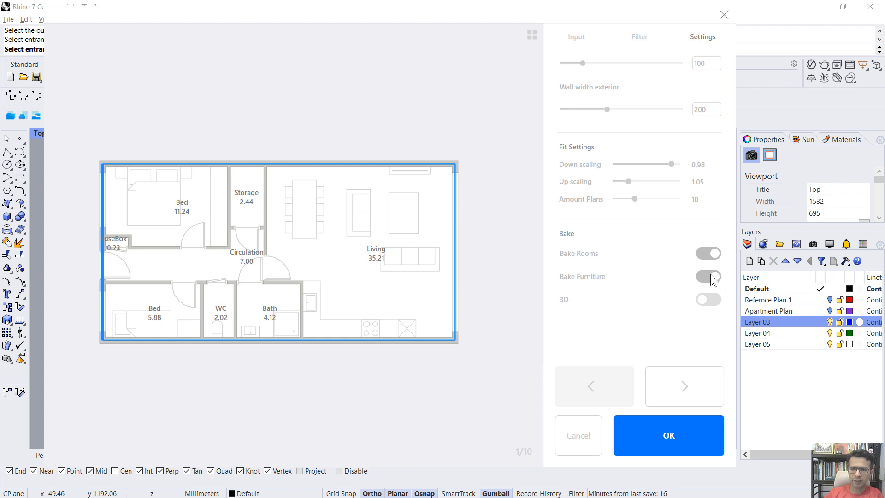
pyautogui.click(709, 276)
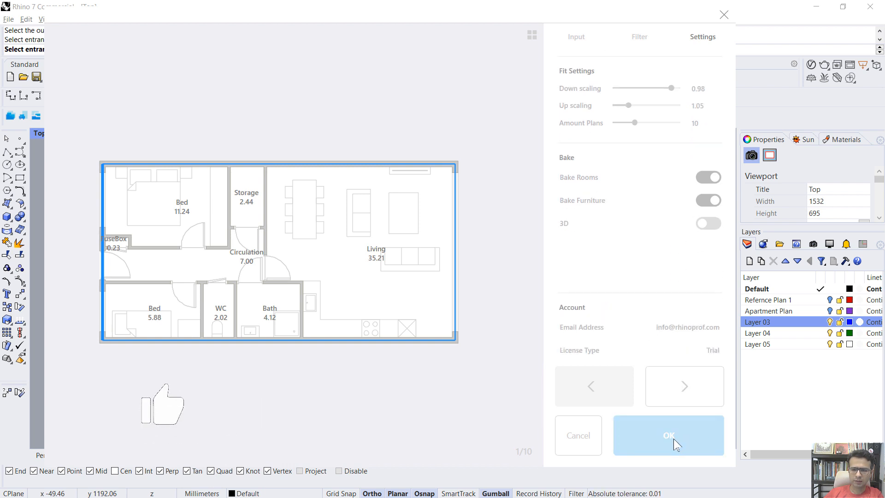
# Step: Bake the plan, turn on the PF_Annotations layer, and pick among overlapping objects
pyautogui.click(669, 436)
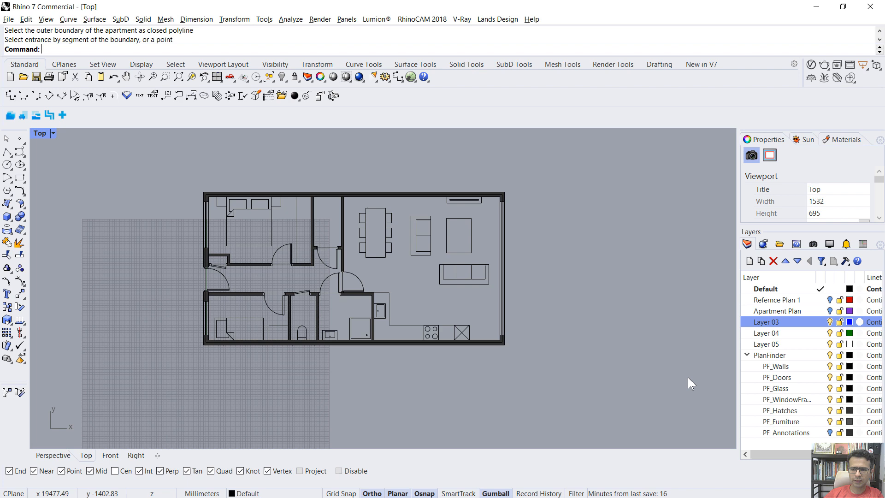
pyautogui.moveTo(829, 356)
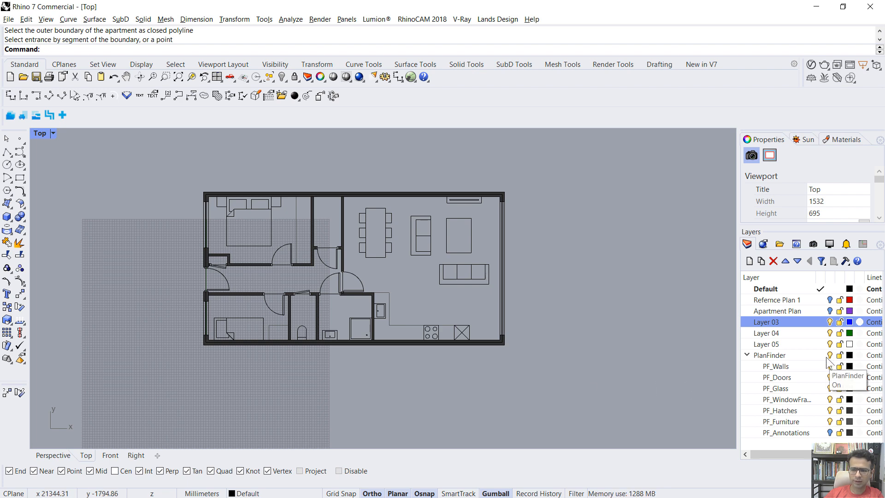
pyautogui.click(830, 432)
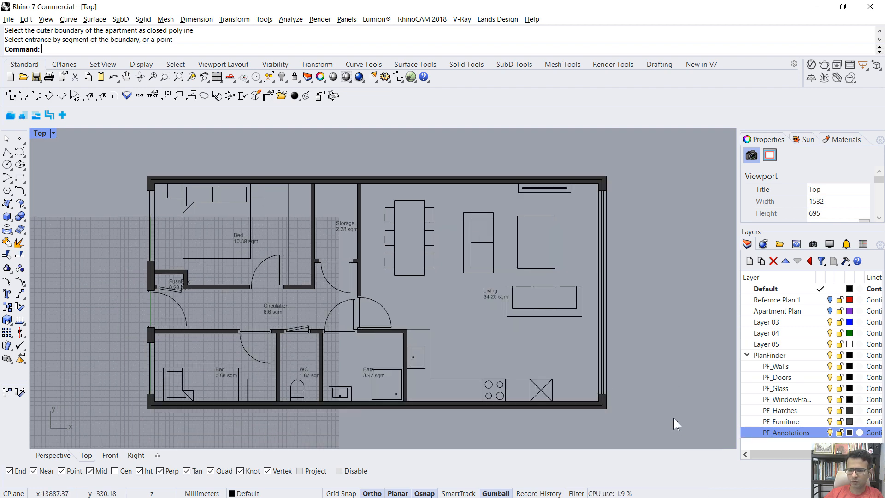
pyautogui.moveTo(374, 317)
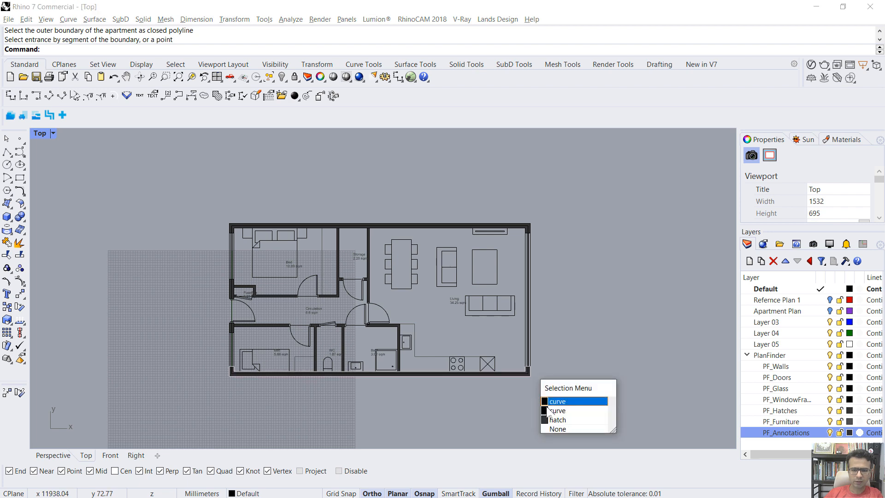
pyautogui.click(558, 401)
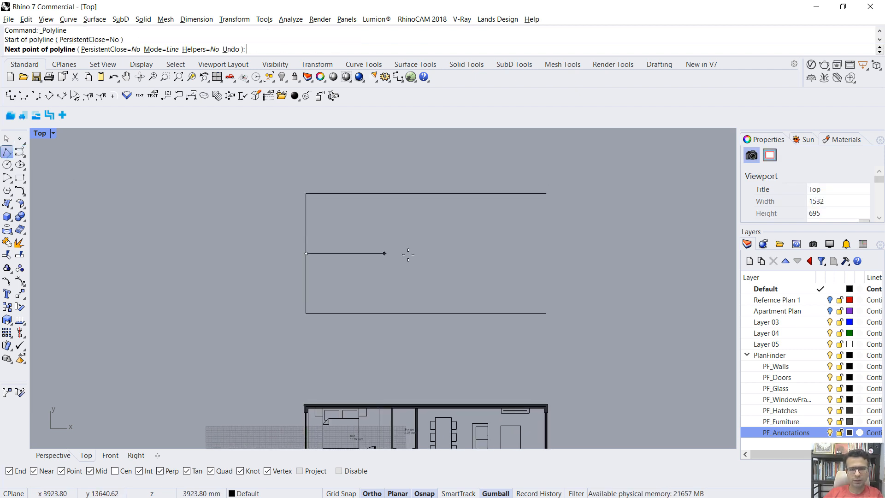
# Step: Finish the dividing line and join the trimmed curves into an L-shaped outline
pyautogui.click(415, 314)
pyautogui.write('Join')
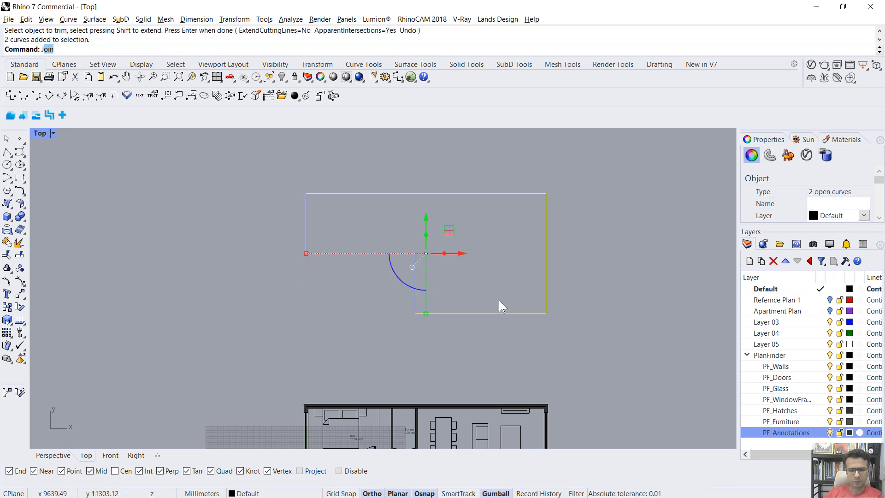
pyautogui.press('Enter')
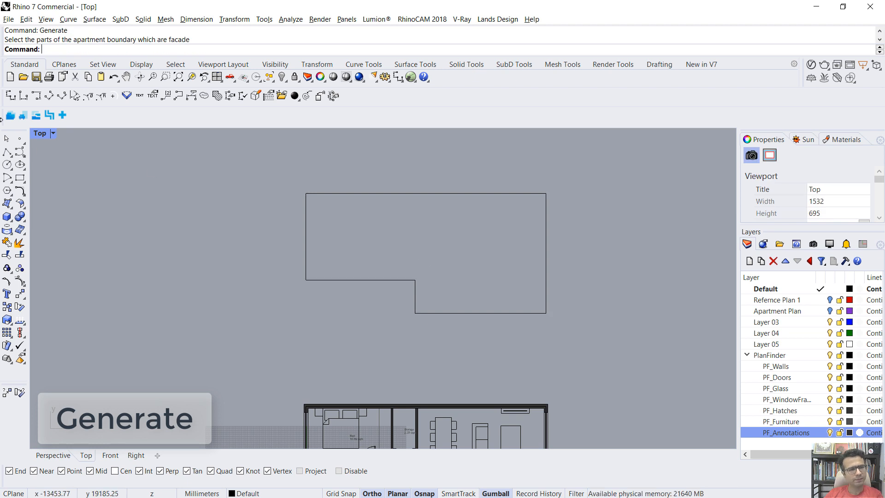
pyautogui.moveTo(35, 119)
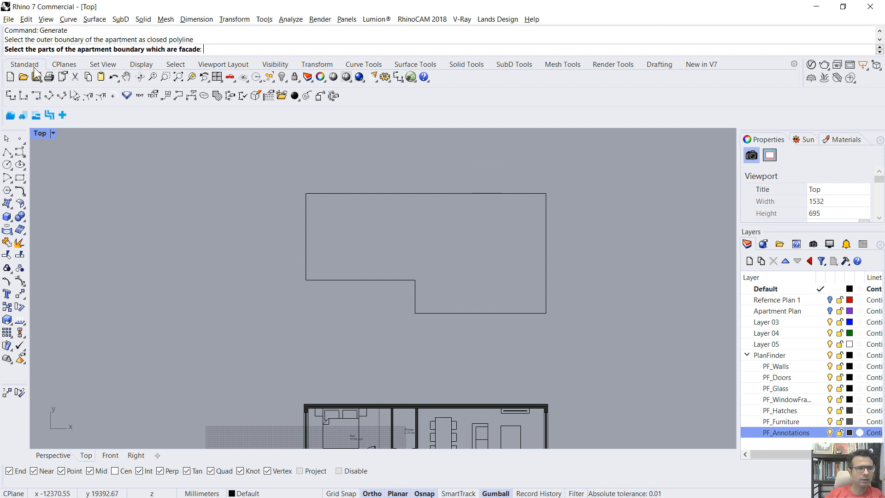
pyautogui.moveTo(148, 55)
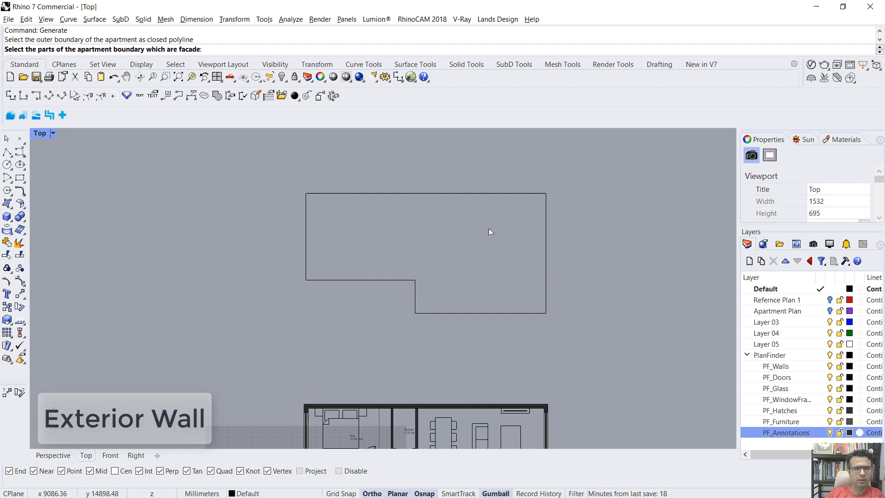
pyautogui.moveTo(572, 268)
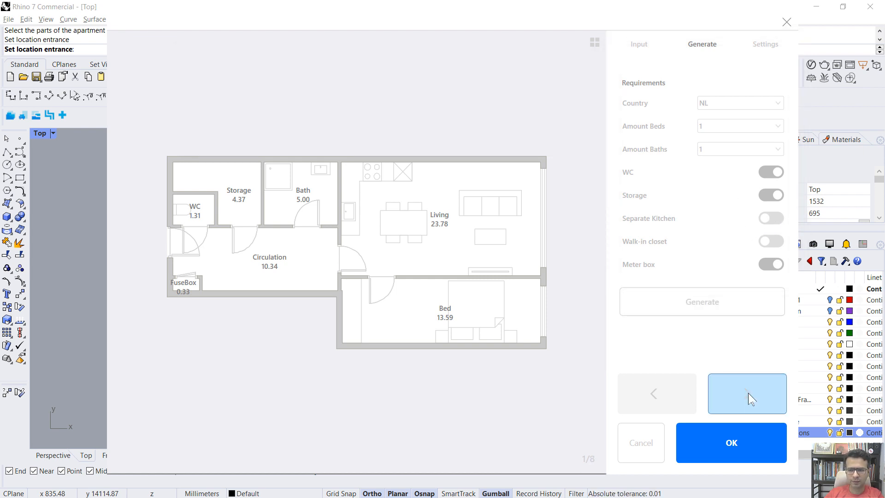
# Step: Browse the generated layout options and return to an earlier one
pyautogui.click(748, 394)
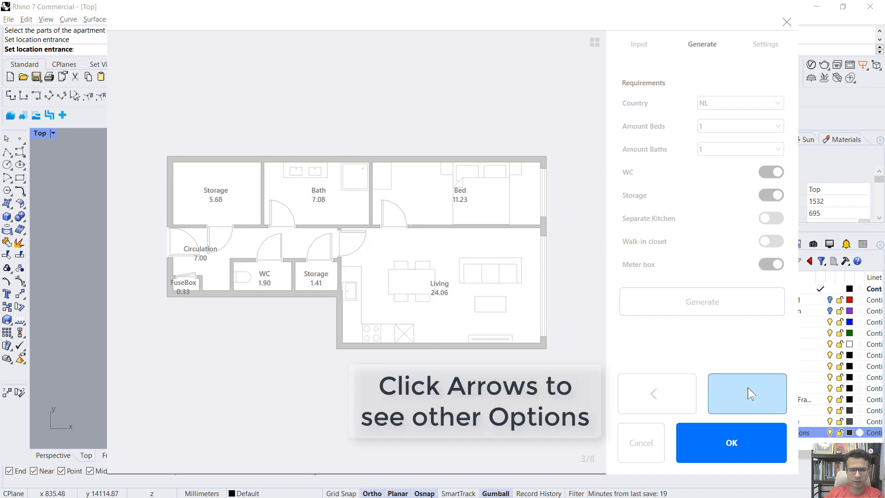
pyautogui.click(747, 394)
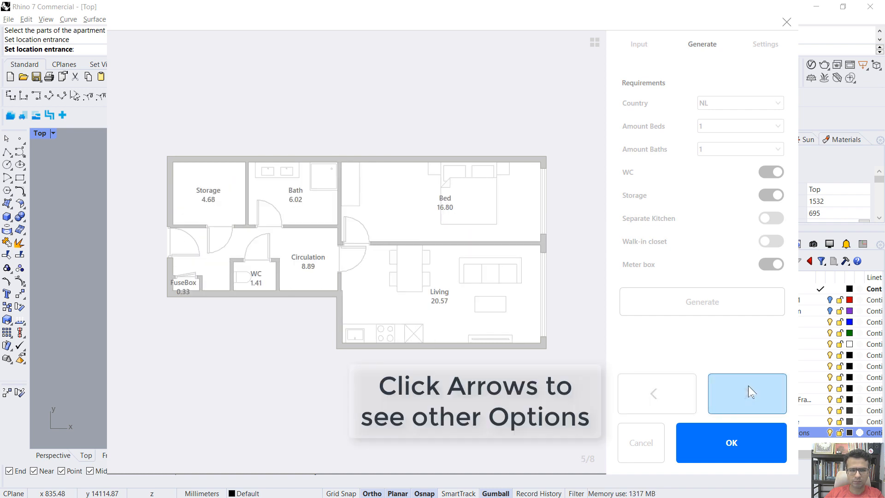
pyautogui.click(747, 394)
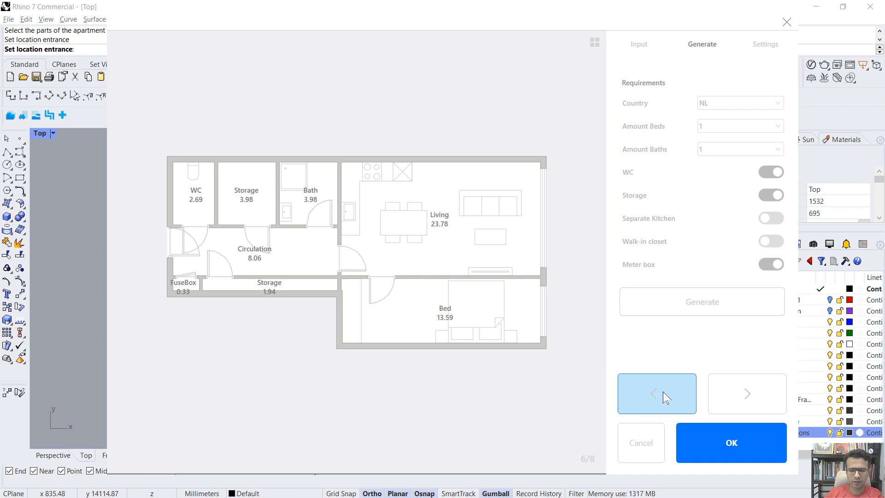
pyautogui.moveTo(64, 235)
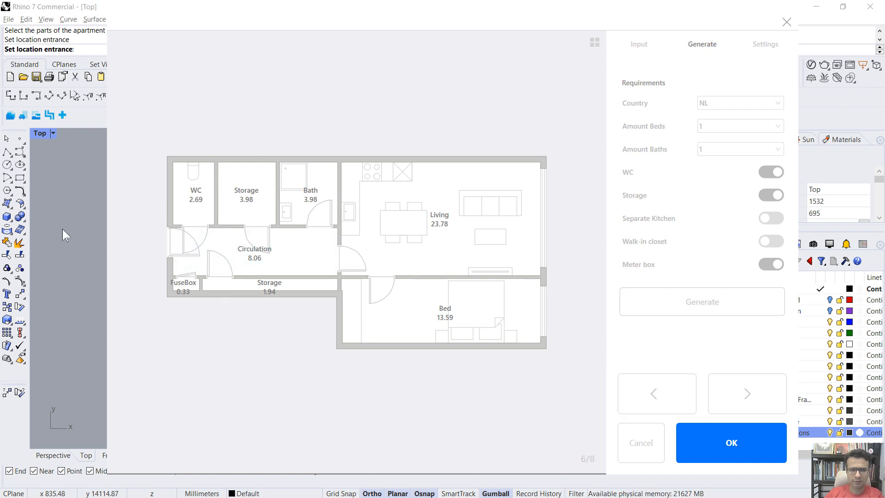
pyautogui.click(747, 394)
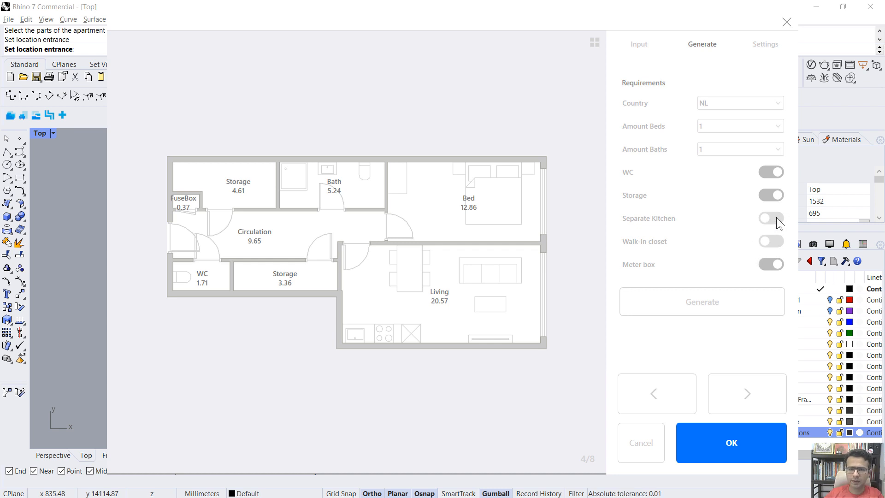
# Step: Require a separate kitchen, regenerate the layout, and show its bake settings
pyautogui.click(771, 219)
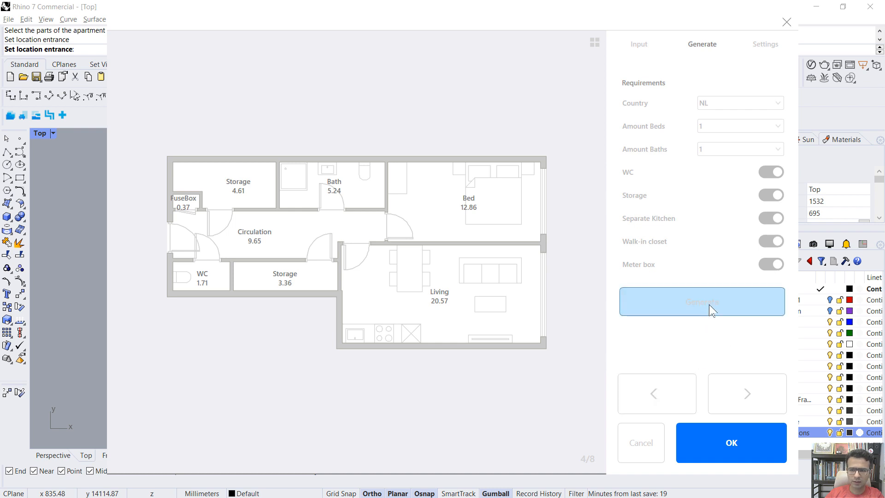
pyautogui.click(702, 302)
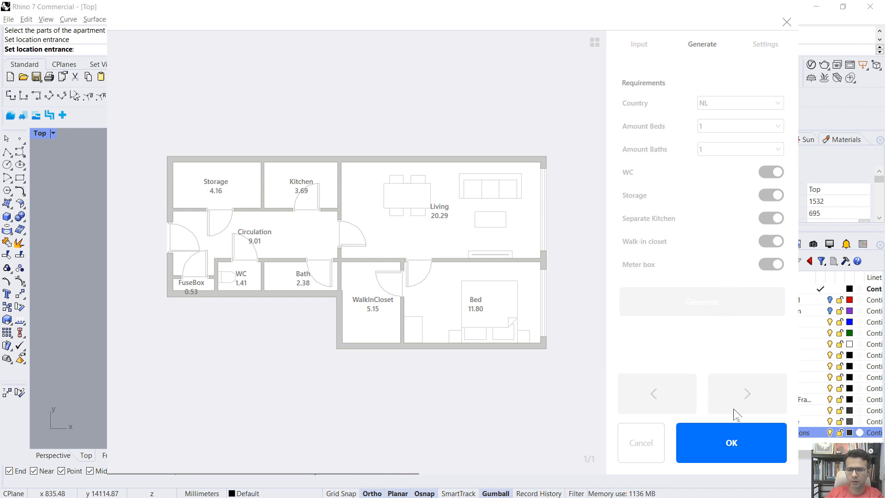
pyautogui.click(765, 44)
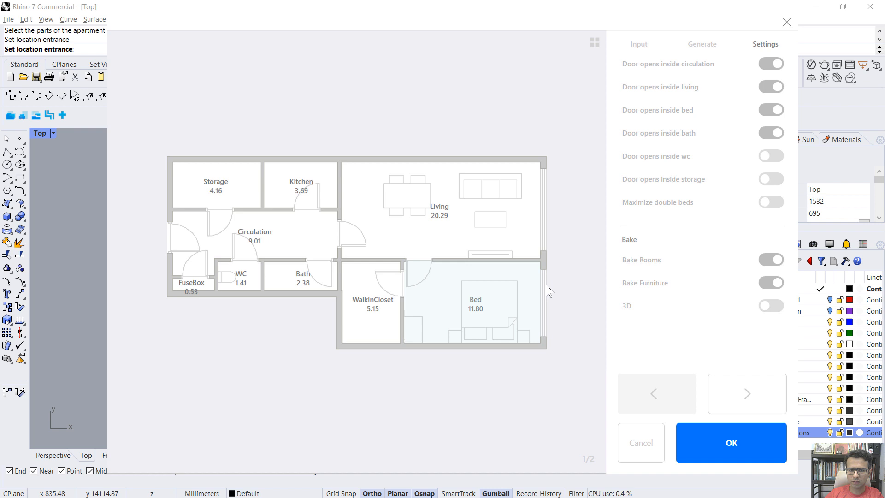
# Step: Bake the walk-in-closet layout into the model and zoom to inspect it
pyautogui.click(732, 442)
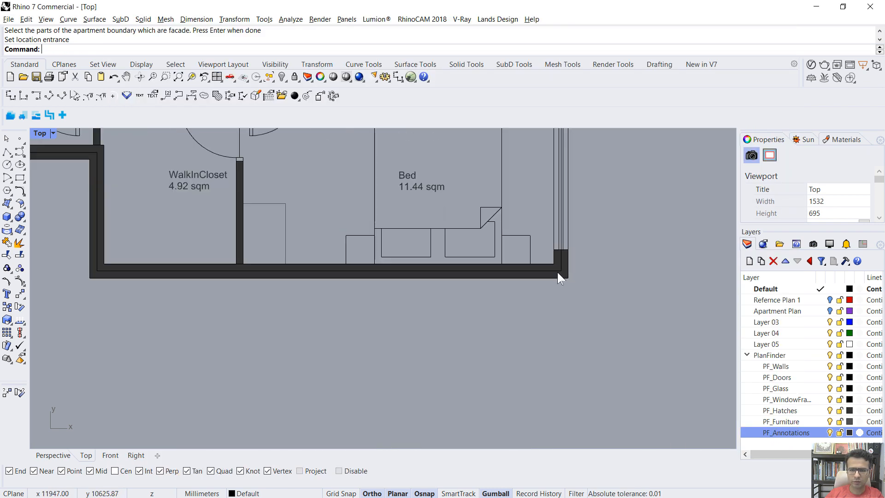
pyautogui.scroll(-3)
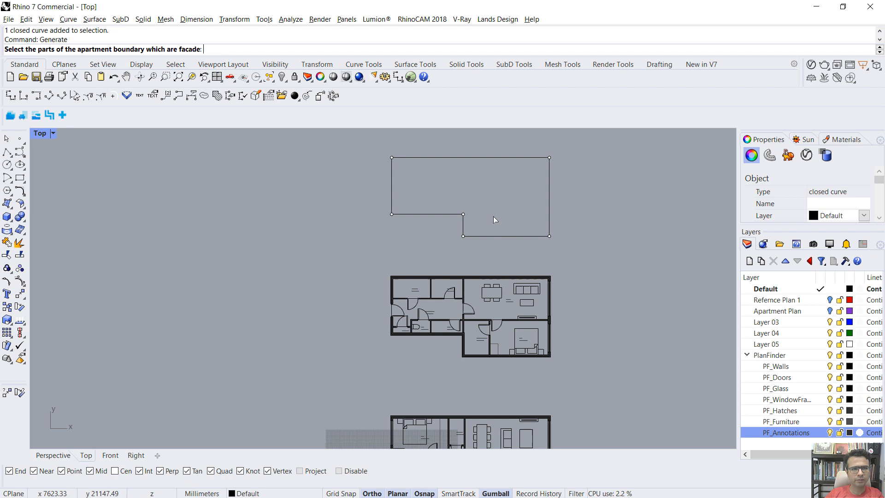
# Step: Mark the right edge as facade and browse to layout option 3 of 5
pyautogui.click(549, 197)
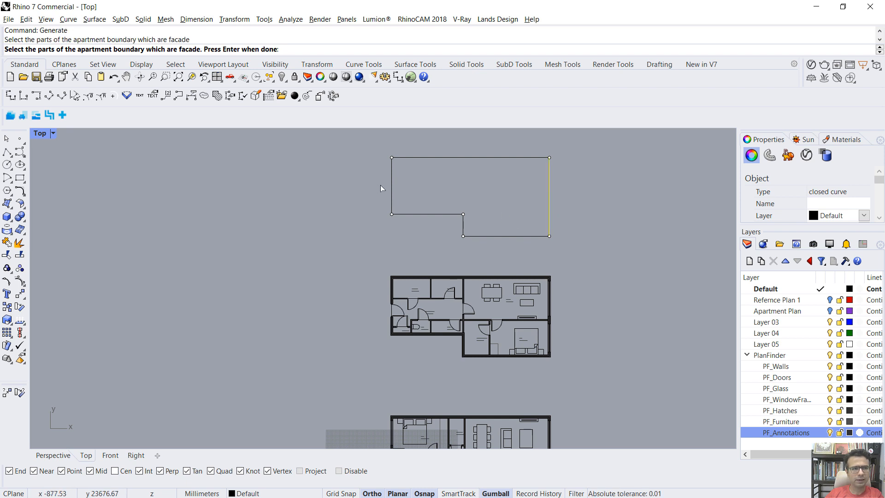
pyautogui.moveTo(489, 197)
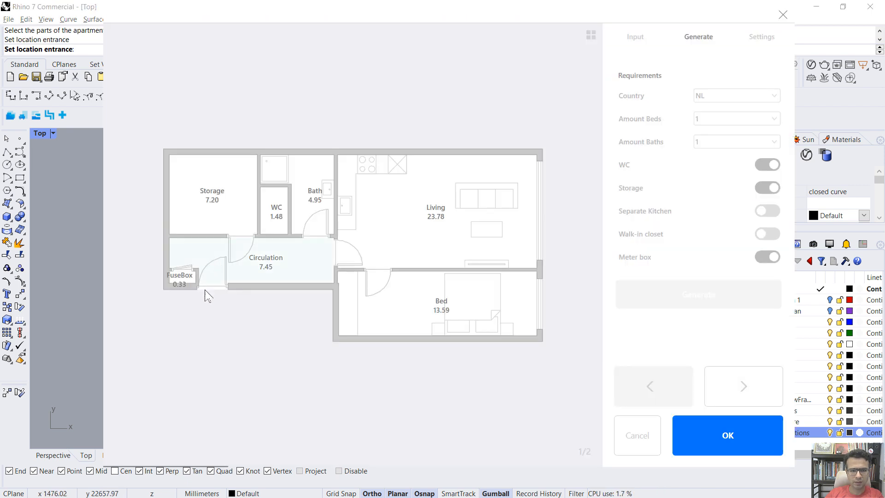
pyautogui.moveTo(229, 279)
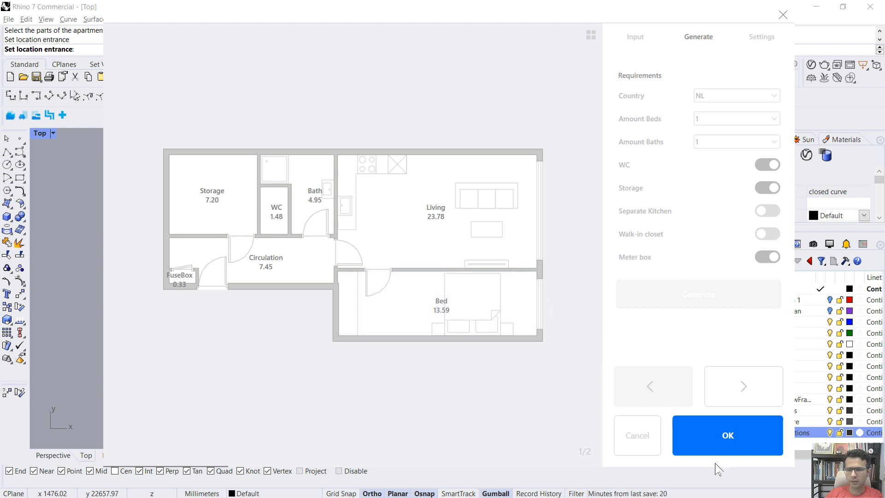
pyautogui.click(744, 387)
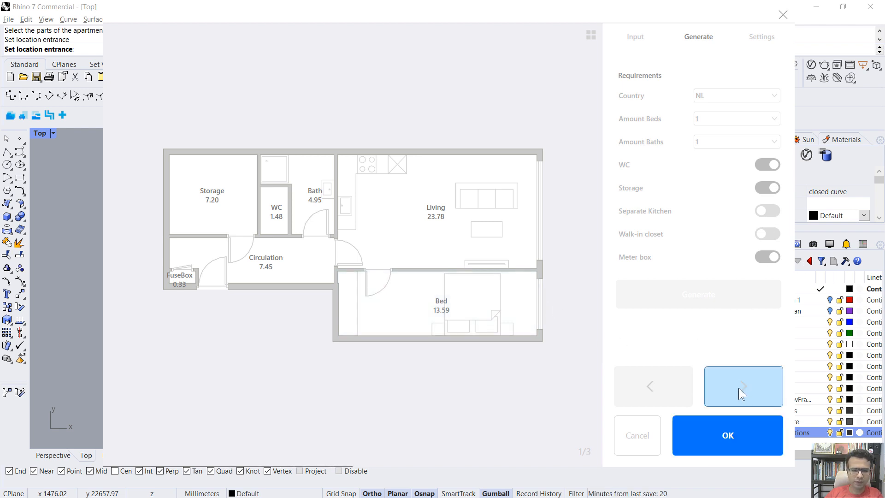
pyautogui.click(743, 386)
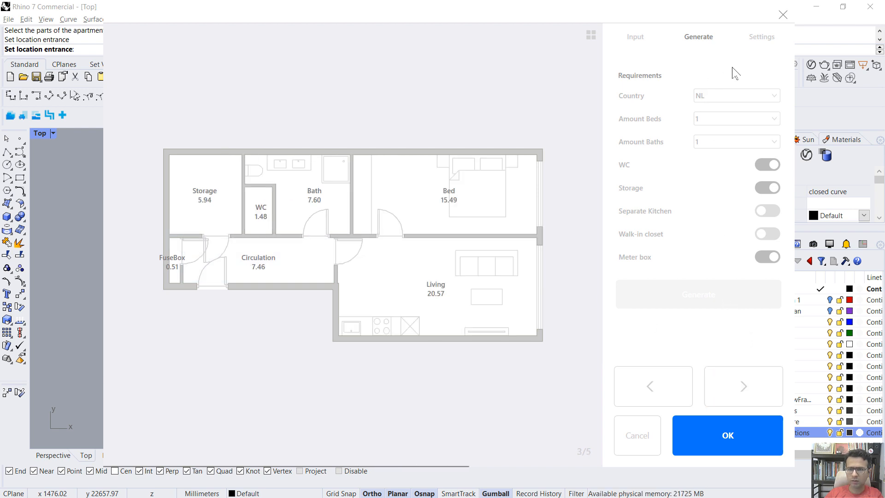
pyautogui.click(762, 37)
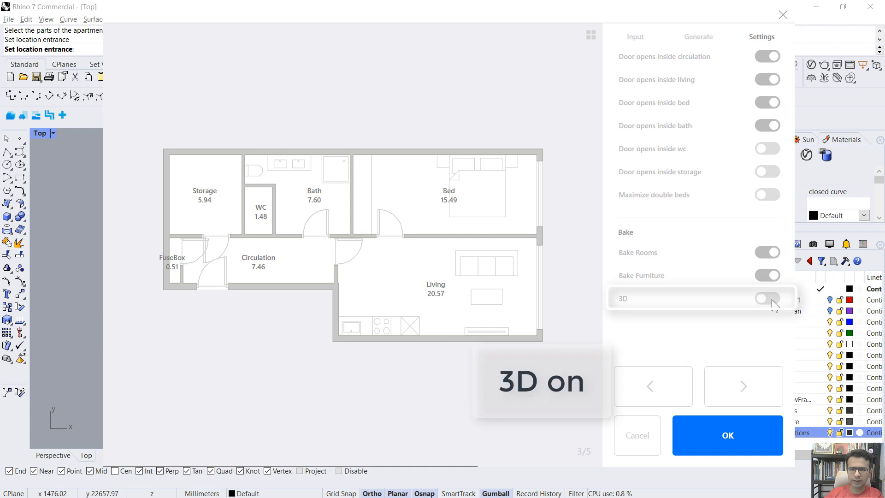
# Step: Enable 3D baking with 3000 mm wall height and bake the layout
pyautogui.click(767, 298)
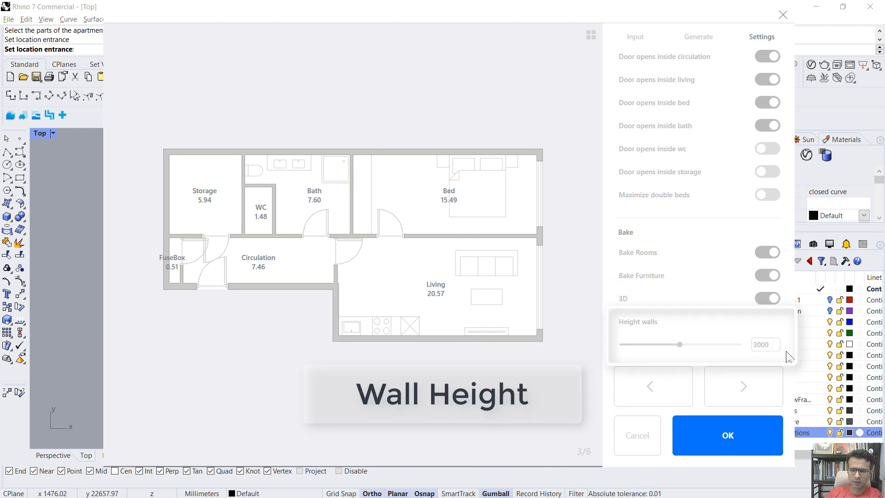
pyautogui.moveTo(737, 453)
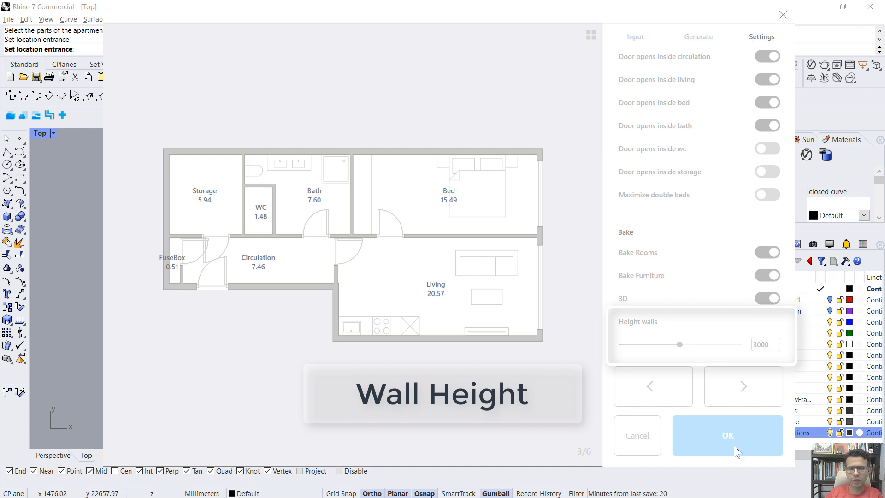
pyautogui.click(728, 435)
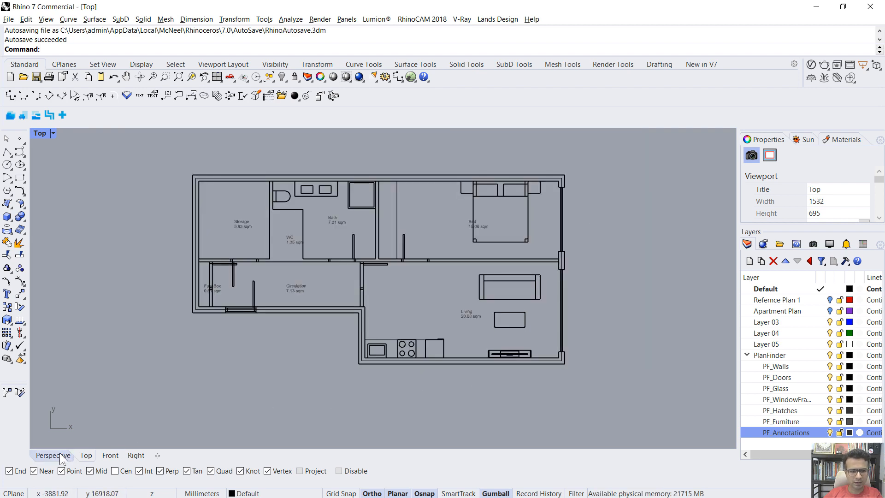
pyautogui.click(52, 455)
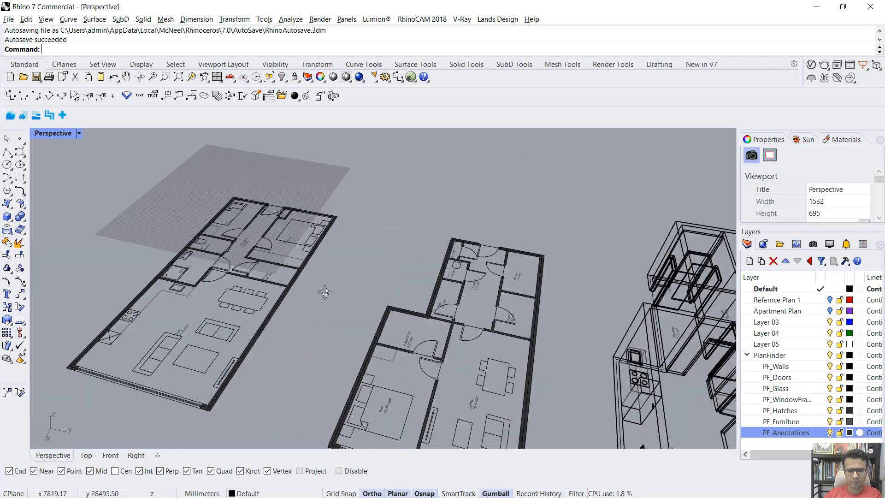
pyautogui.press('alt+ctrl+s')
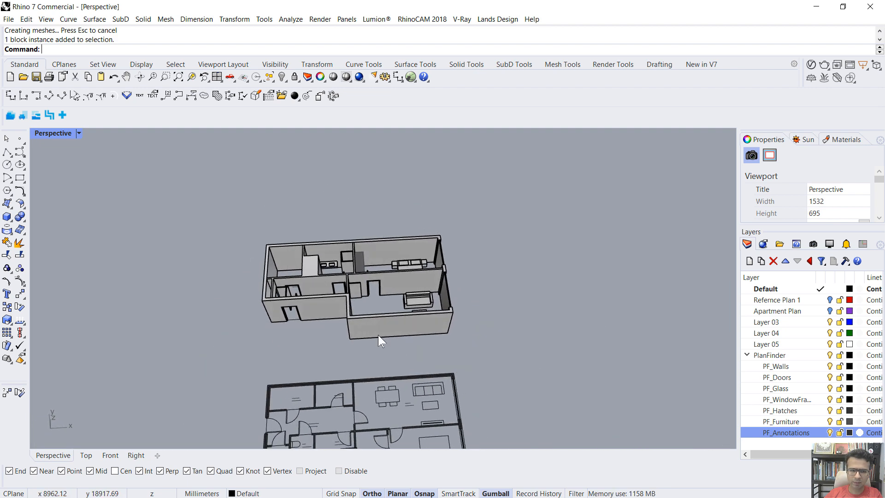
pyautogui.moveTo(381, 340); pyautogui.dragTo(463, 251)
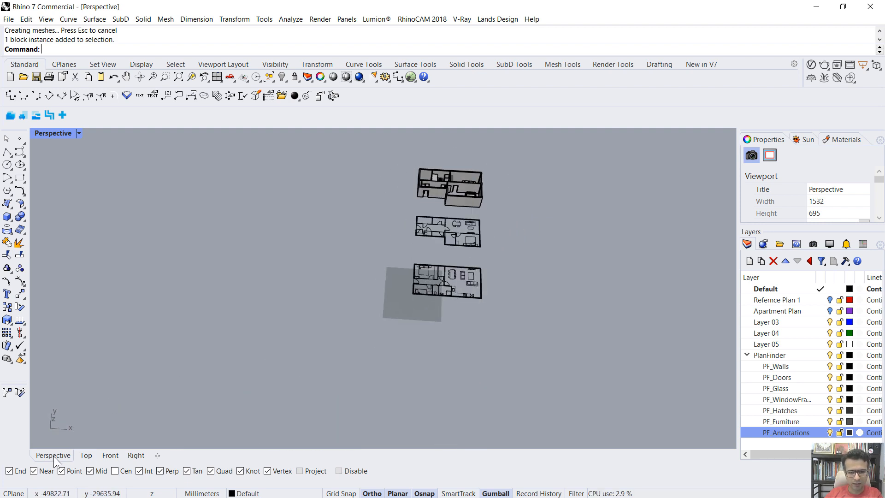
pyautogui.click(86, 455)
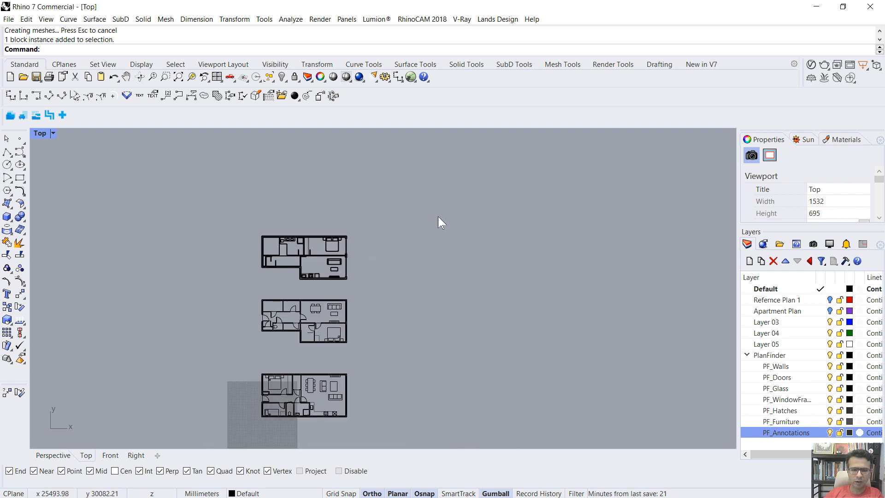
pyautogui.moveTo(521, 250)
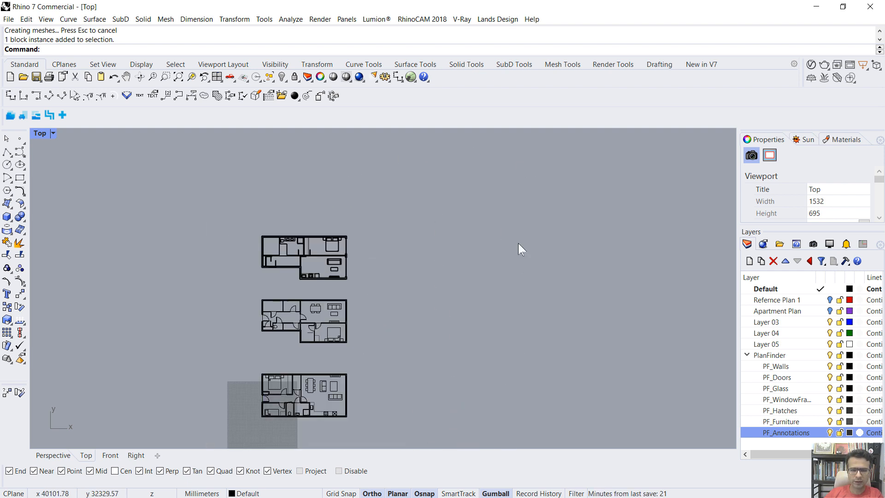
pyautogui.moveTo(439, 298)
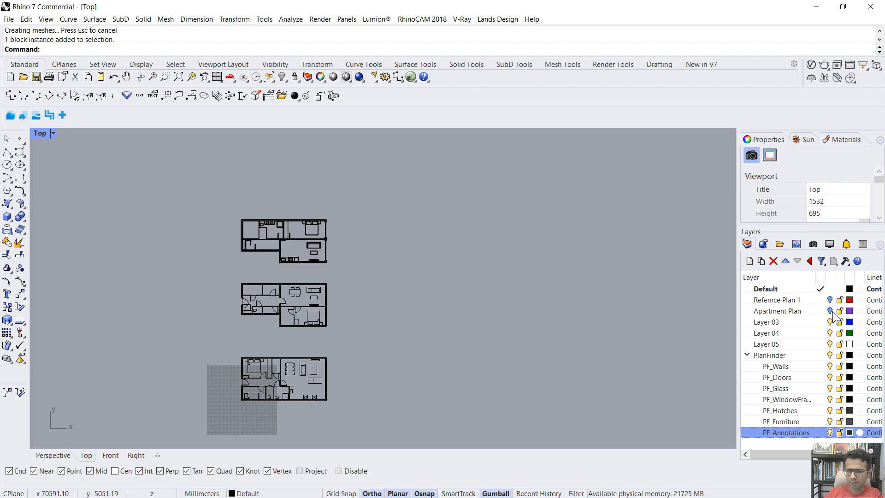
# Step: Turn on the Apartment Plan layer to reveal the block floor plan
pyautogui.click(777, 311)
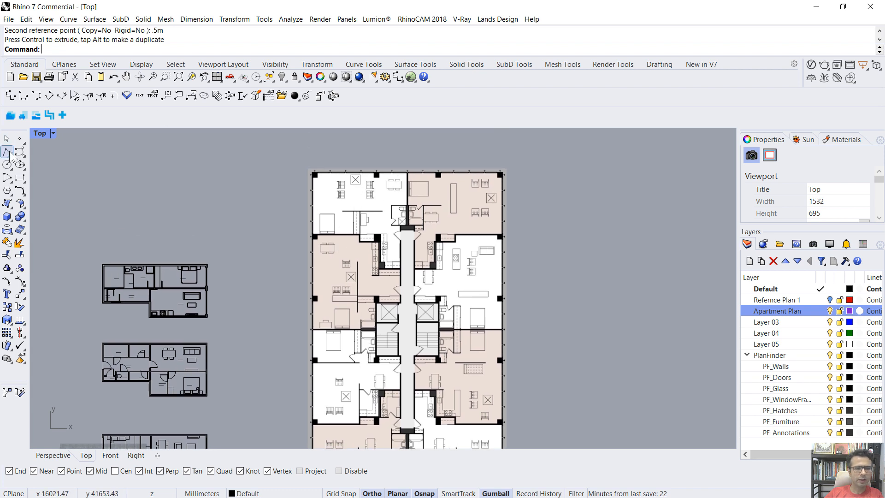
# Step: Make Layer 03 current and rename it to Apartment Outlines
pyautogui.click(766, 322)
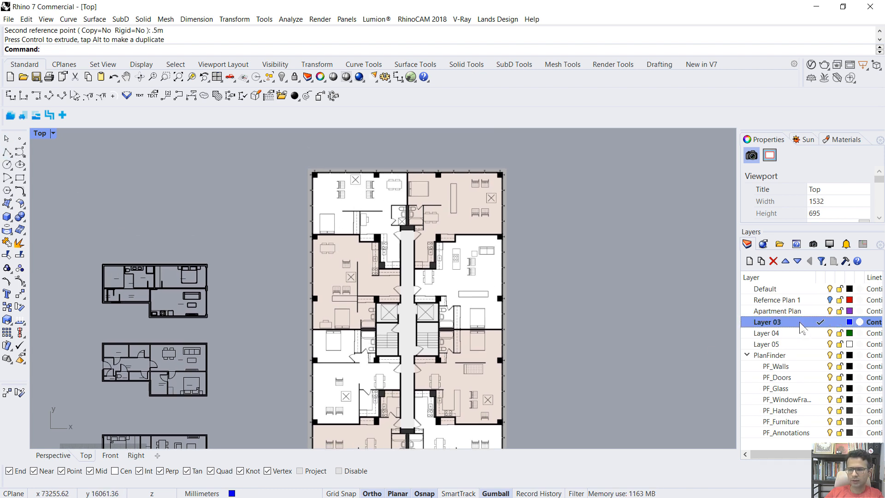
pyautogui.doubleClick(767, 322)
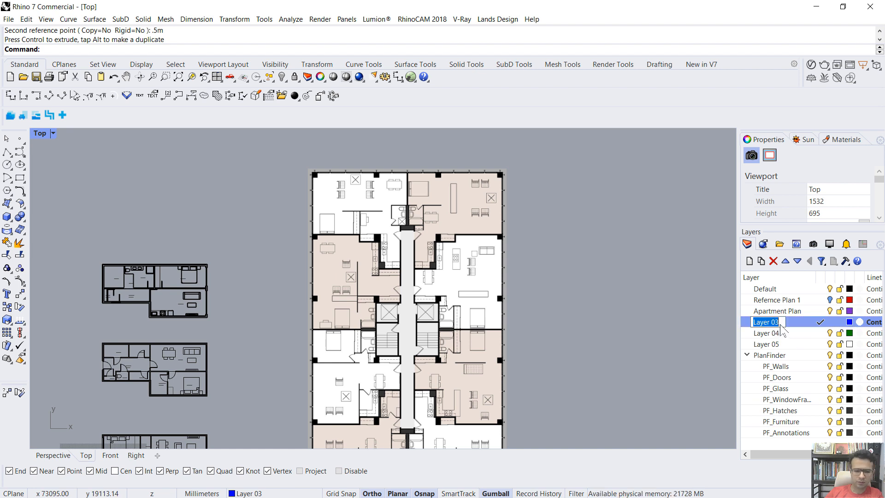
pyautogui.write('Apart')
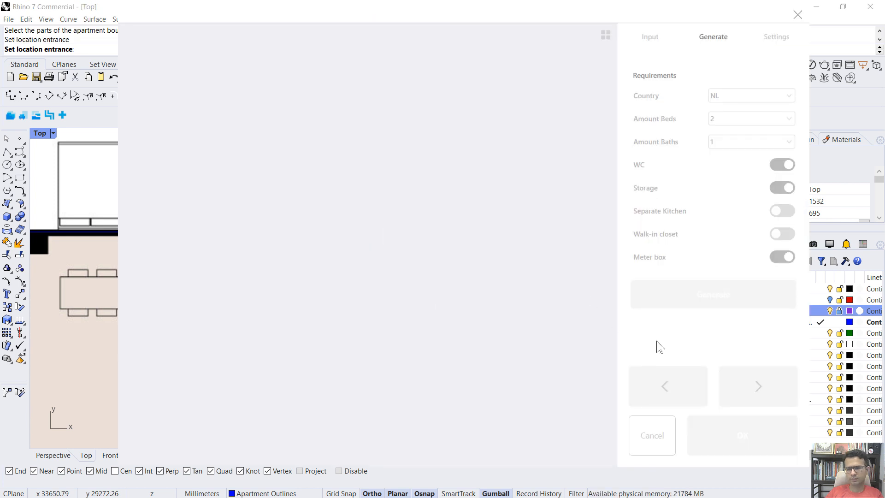
# Step: Generate a two-bedroom layout, review its bake settings, and bake it flat
pyautogui.click(714, 294)
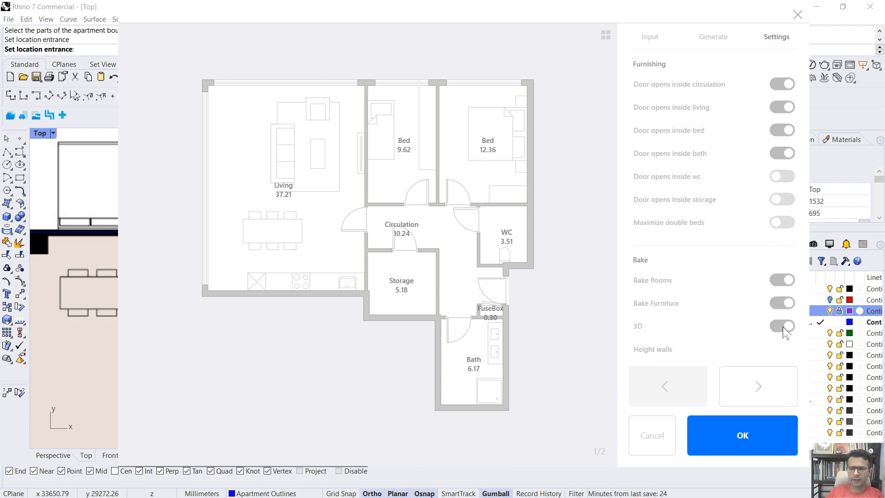
pyautogui.click(781, 326)
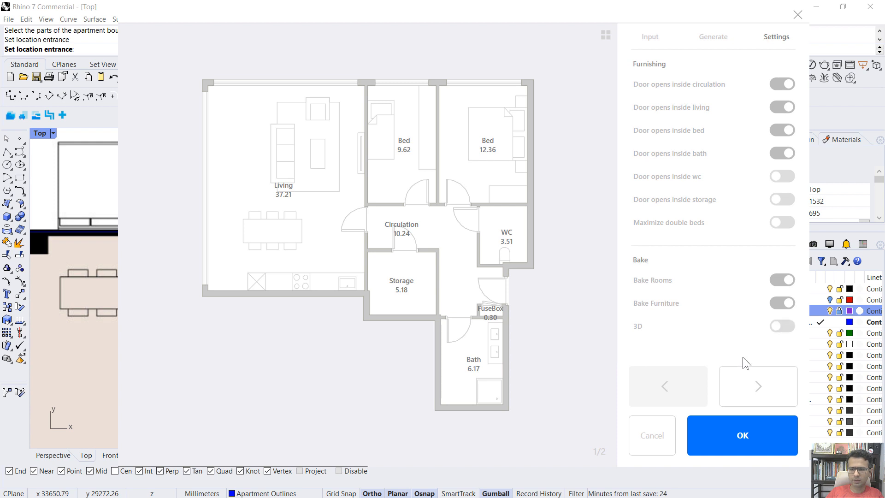
pyautogui.click(742, 435)
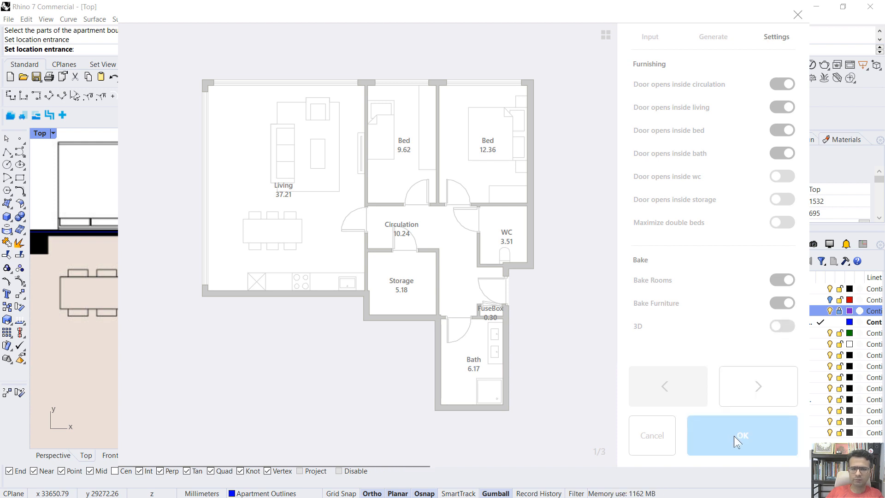
pyautogui.click(742, 435)
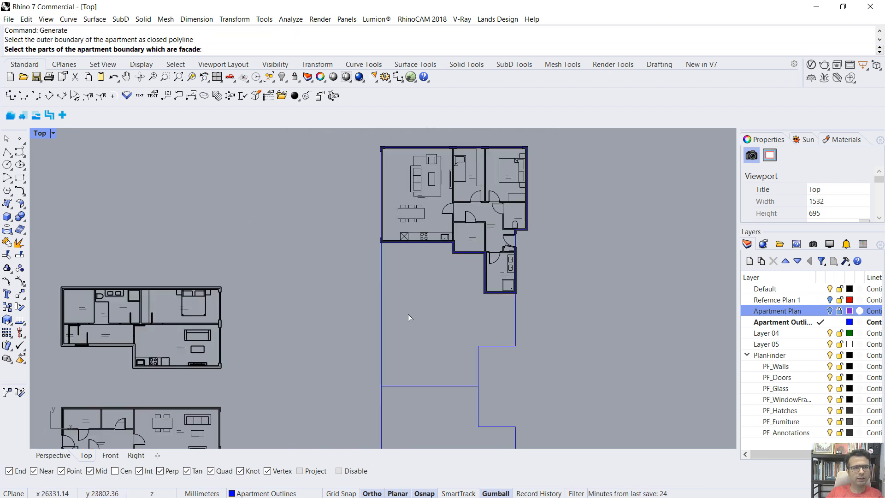
# Step: Mark the next outline's left edge as facade and browse its two-bedroom layout options
pyautogui.click(380, 329)
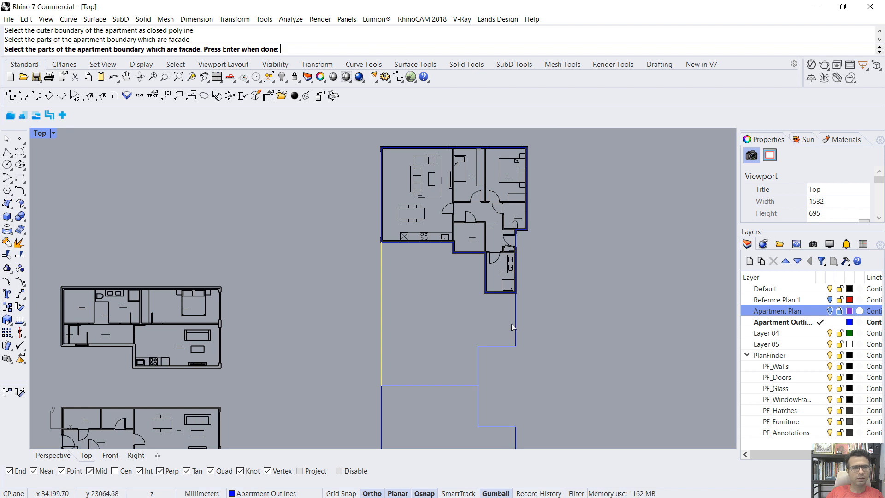
pyautogui.moveTo(515, 323)
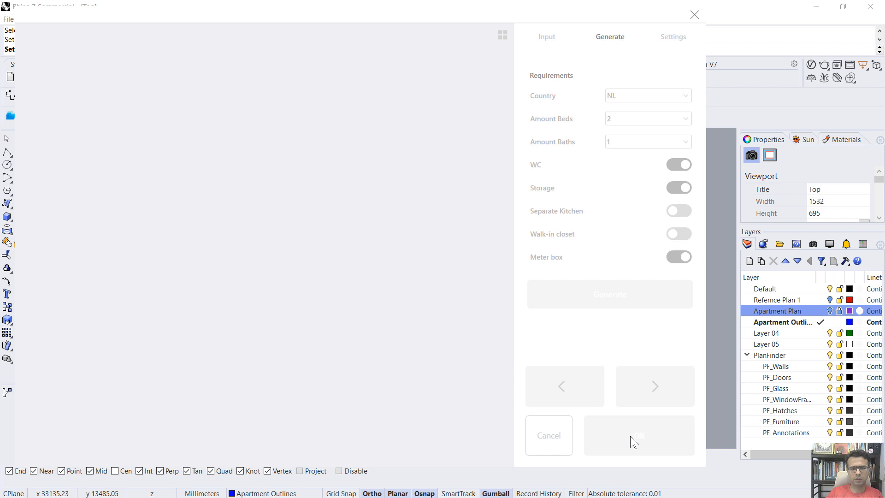
pyautogui.click(639, 436)
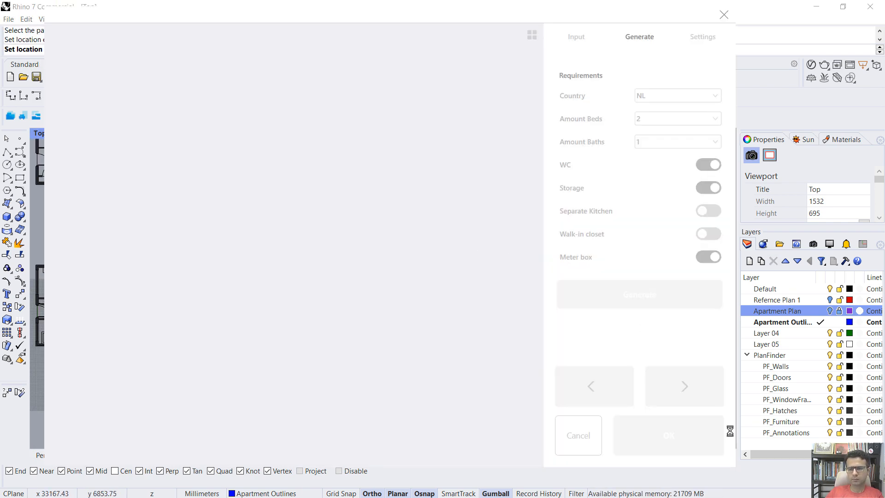
pyautogui.click(640, 294)
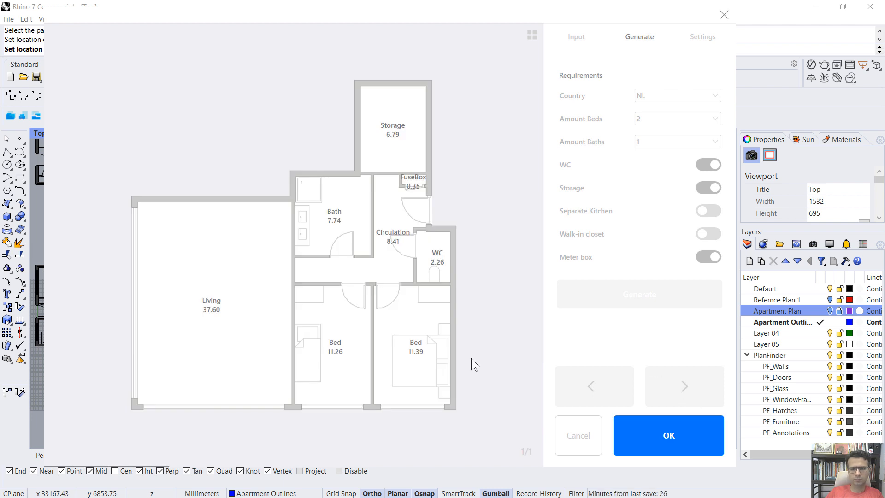
pyautogui.click(685, 386)
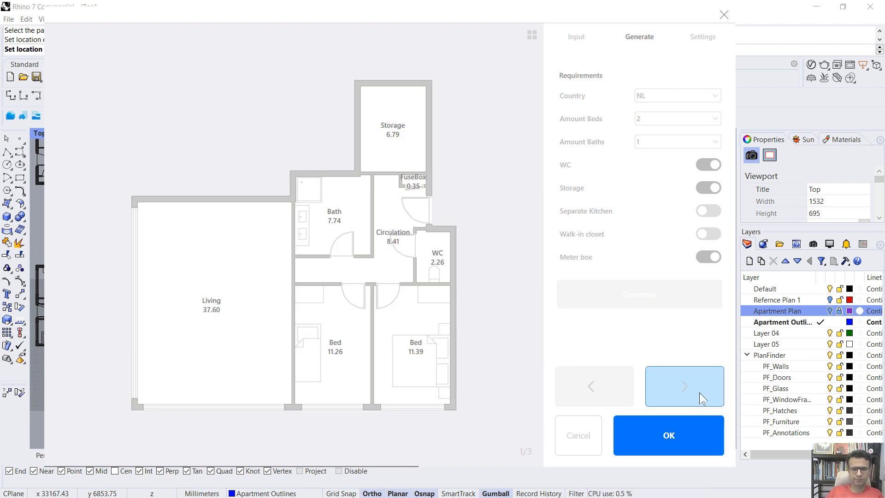
pyautogui.click(684, 386)
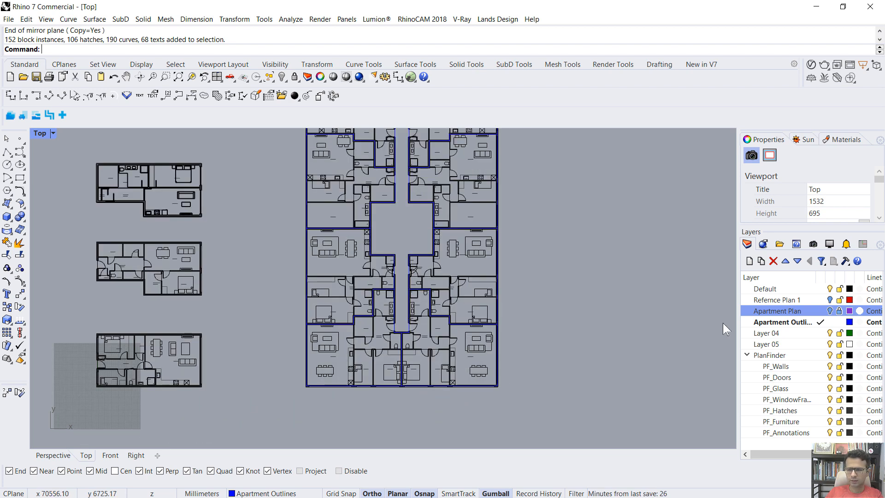
# Step: Copy the apartment outlines 50 m upward
pyautogui.rightClick(777, 311)
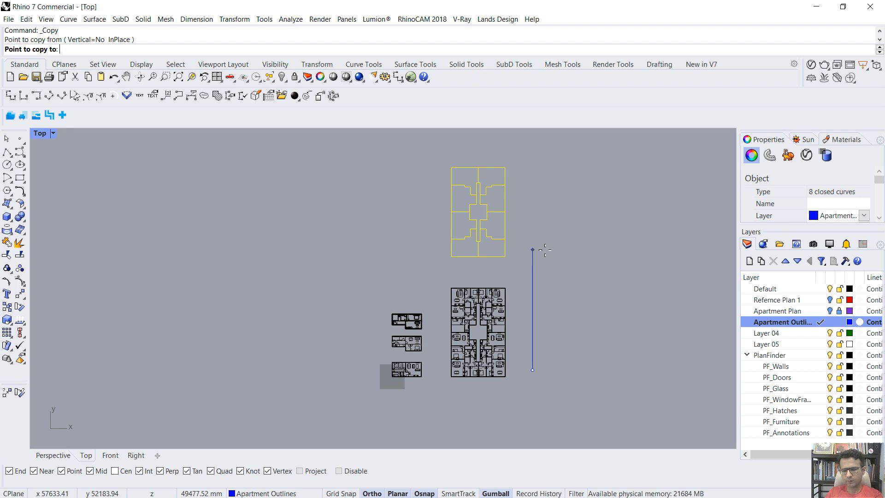
pyautogui.write('50m')
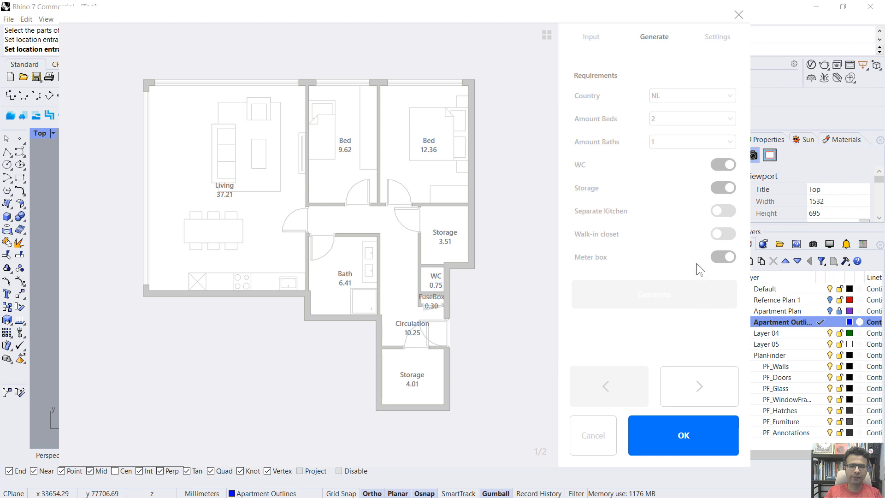
# Step: Open PlanFinder's bake settings, browse the generated layouts, and bake the chosen one into an outline
pyautogui.click(718, 37)
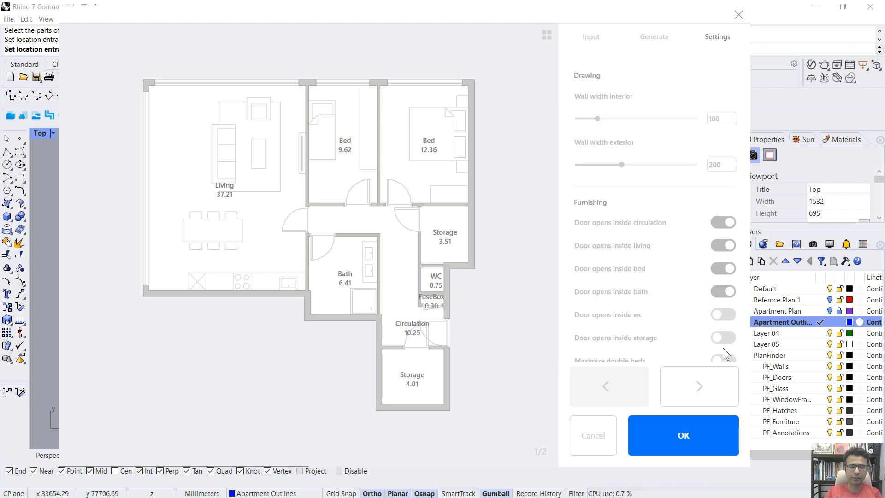
pyautogui.scroll(-3)
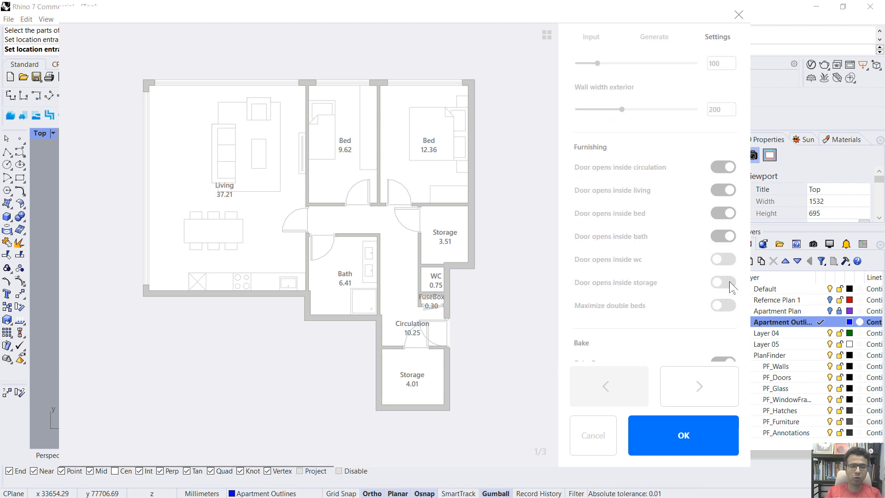
pyautogui.scroll(-3)
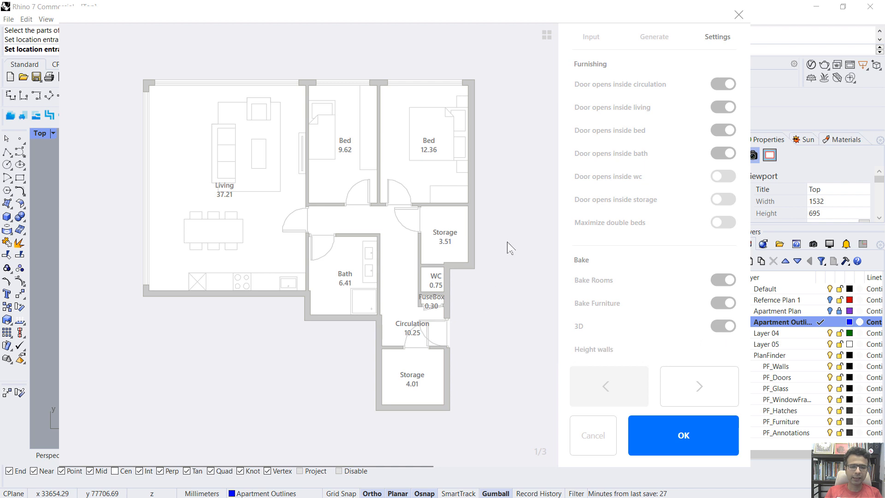
pyautogui.click(699, 387)
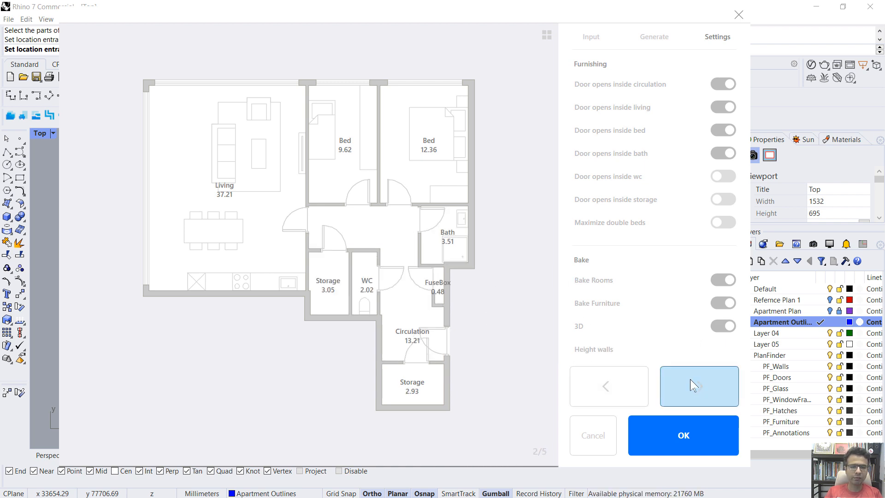
pyautogui.click(699, 386)
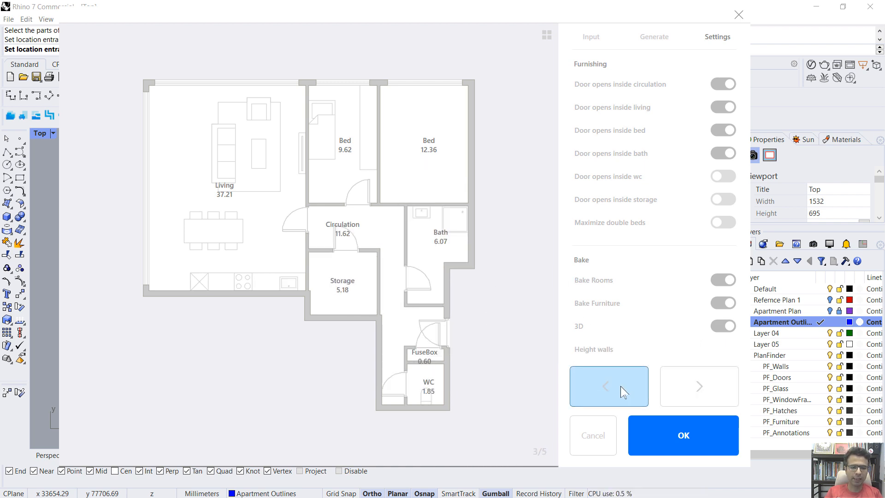
pyautogui.click(609, 386)
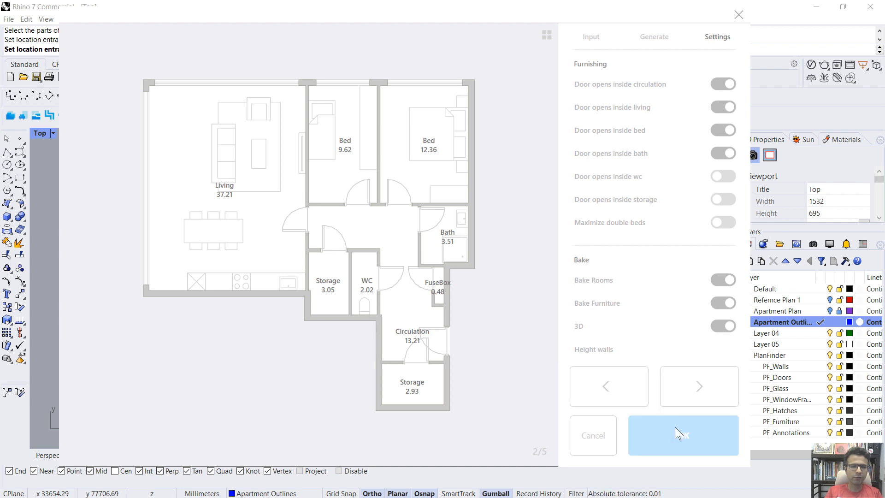
pyautogui.click(683, 435)
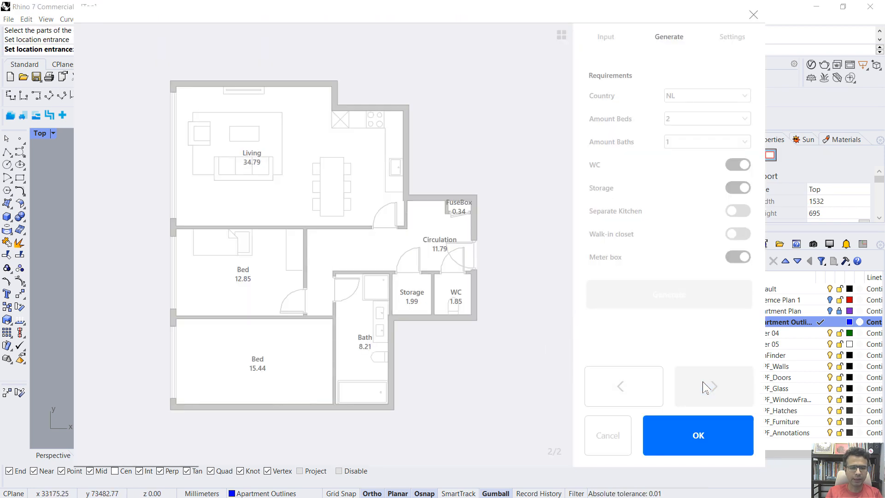
# Step: Browse further generated 3D layouts for the remaining outlines
pyautogui.click(698, 435)
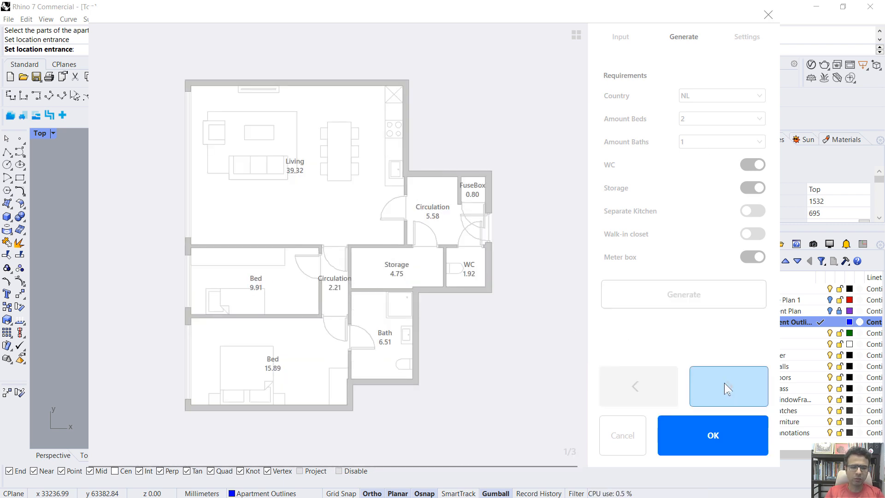
pyautogui.click(729, 387)
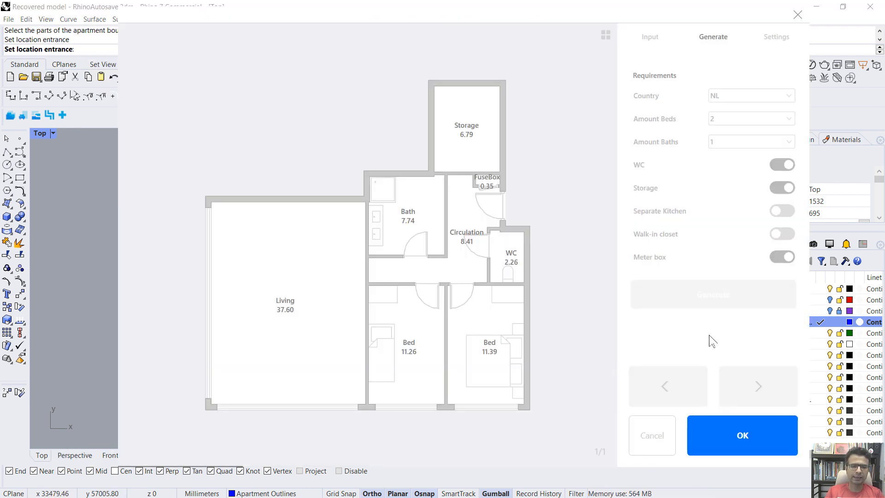
pyautogui.click(758, 386)
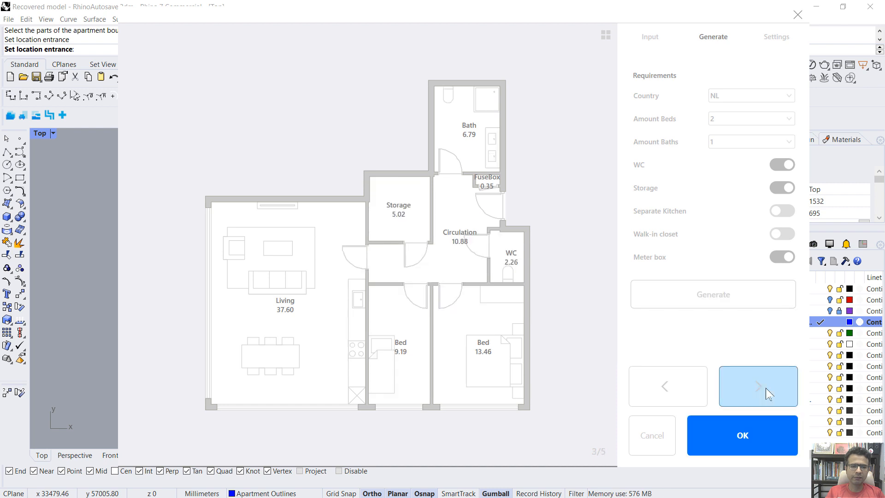
pyautogui.click(759, 386)
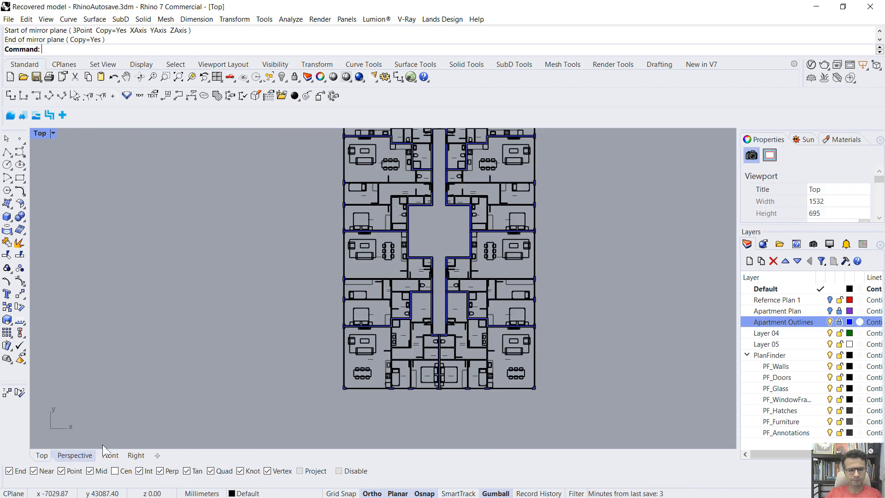
# Step: Switch to the Perspective viewport and give the PF_Glass layer a cyan colour
pyautogui.click(850, 388)
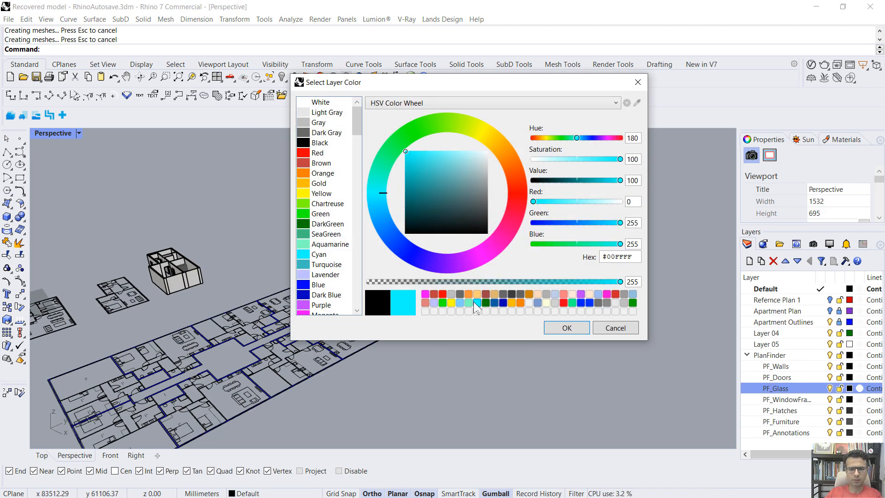
pyautogui.click(567, 328)
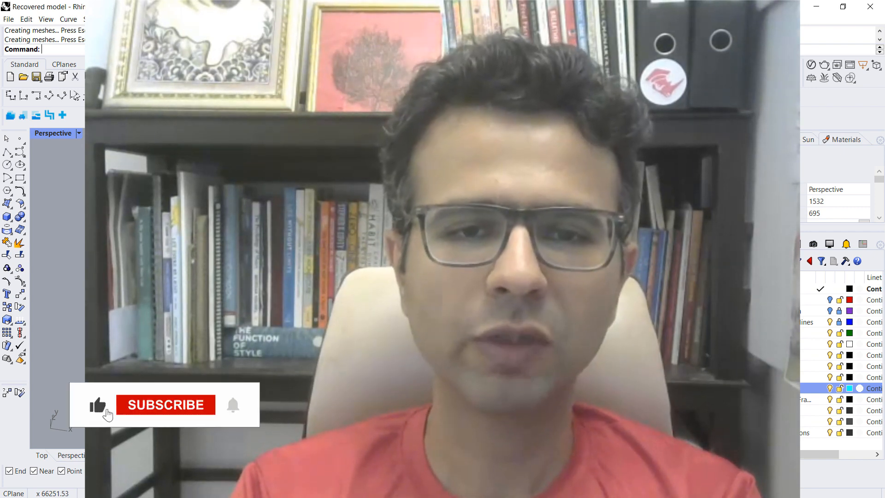
pyautogui.click(166, 405)
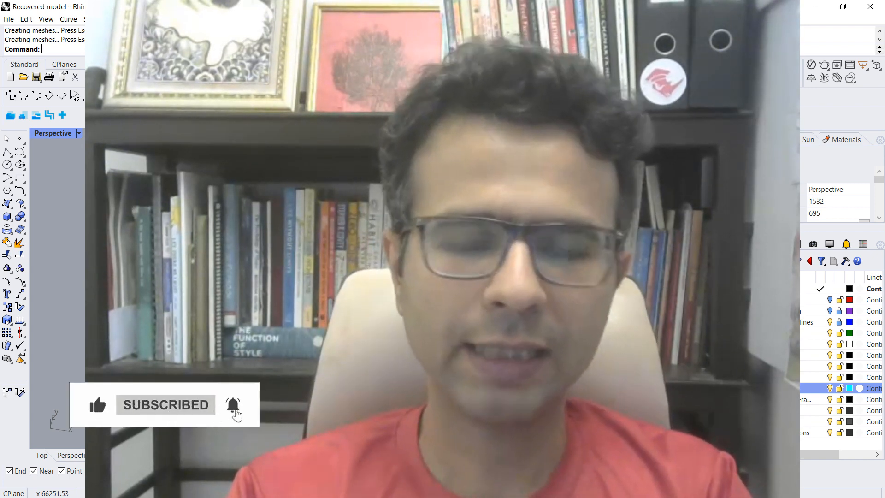